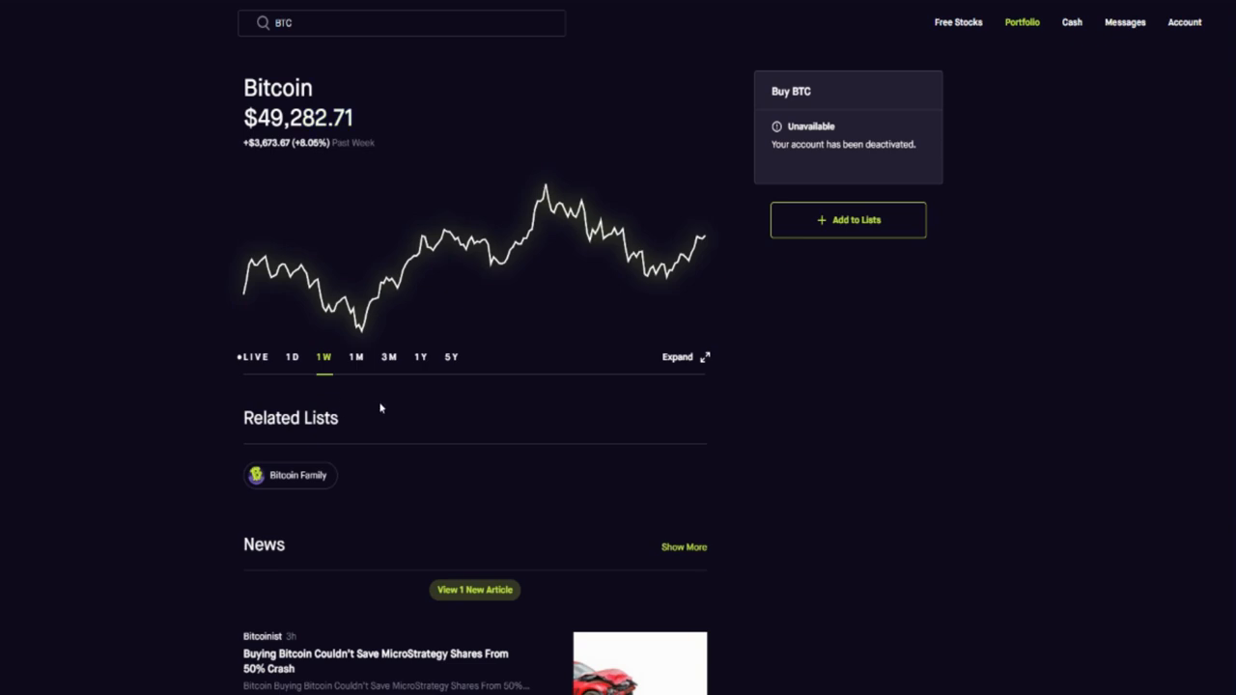
pyautogui.moveTo(224, 341)
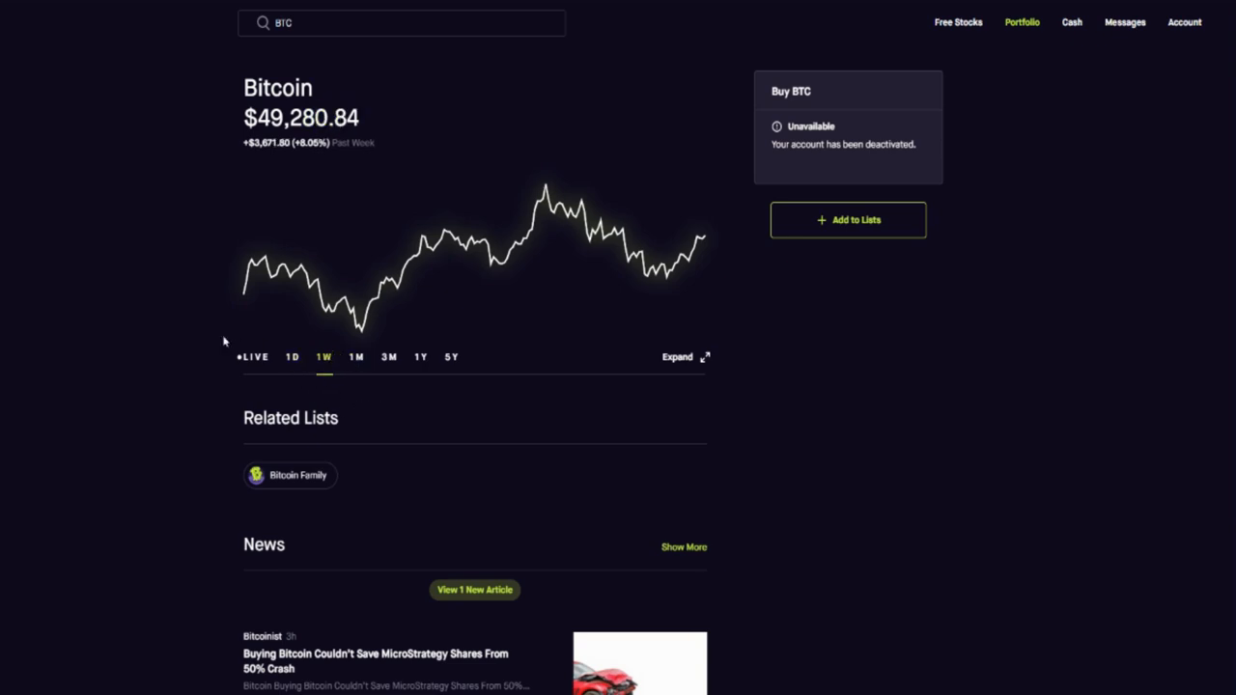
# Switch the Bitcoin price chart to the 1M range.
pyautogui.click(356, 356)
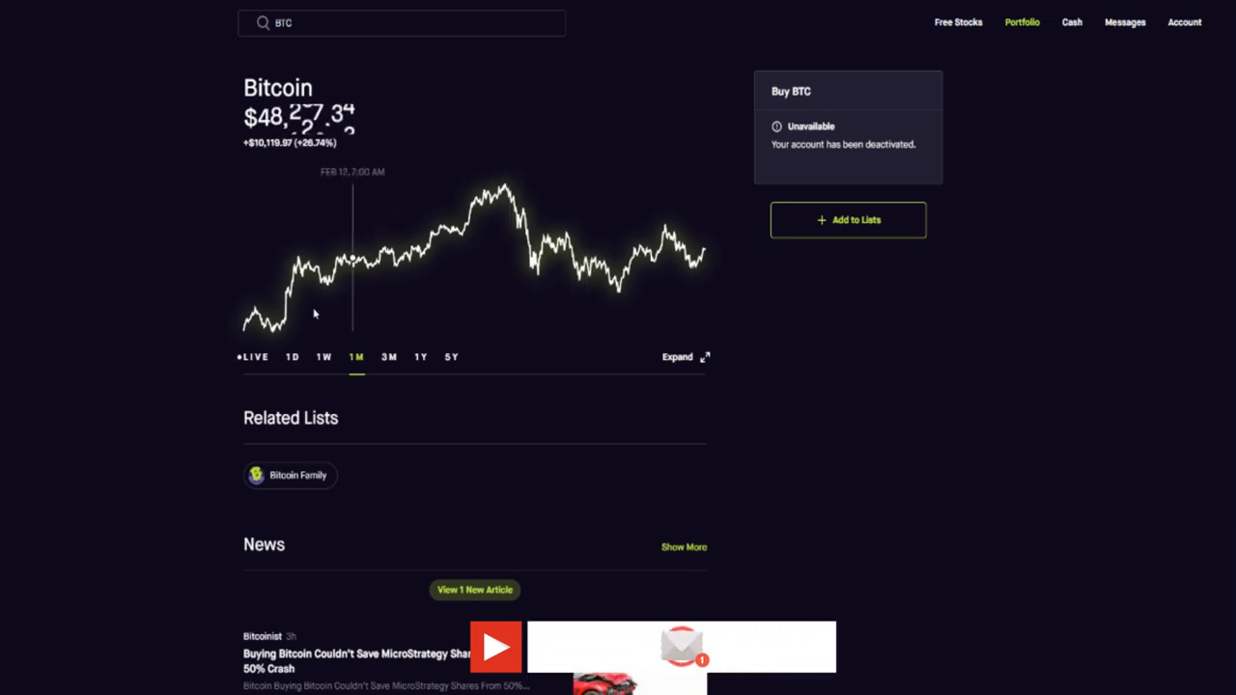
pyautogui.moveTo(280, 328)
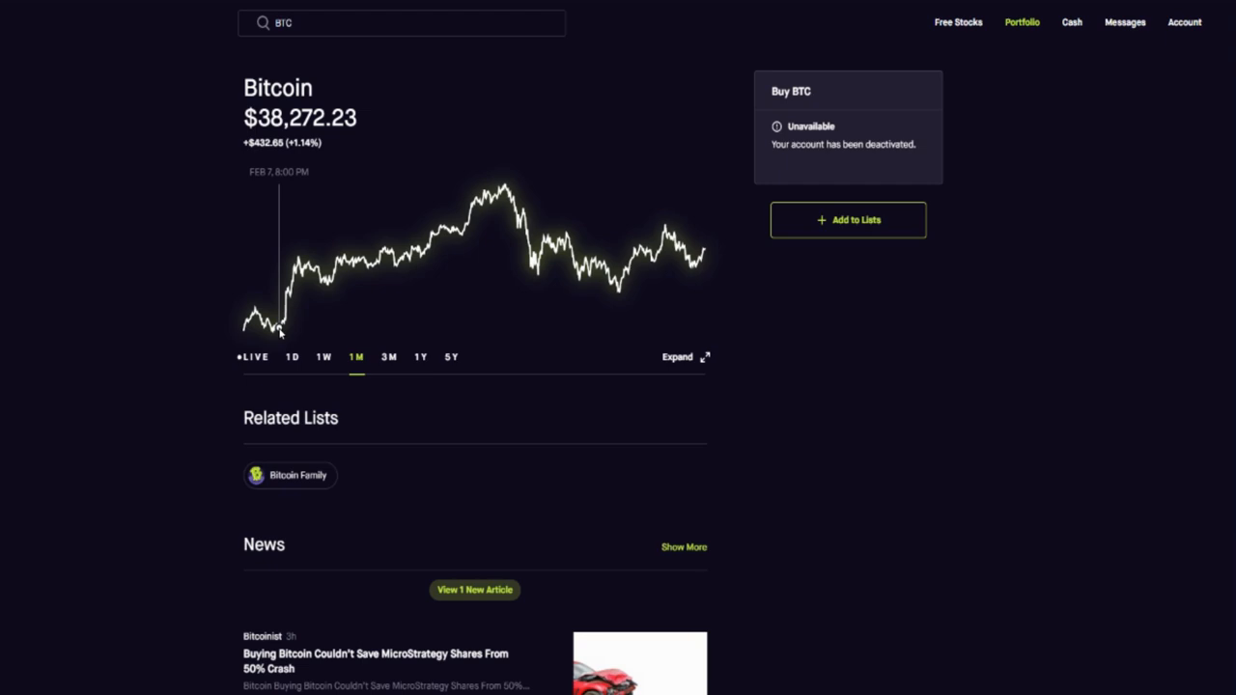
pyautogui.moveTo(326, 283)
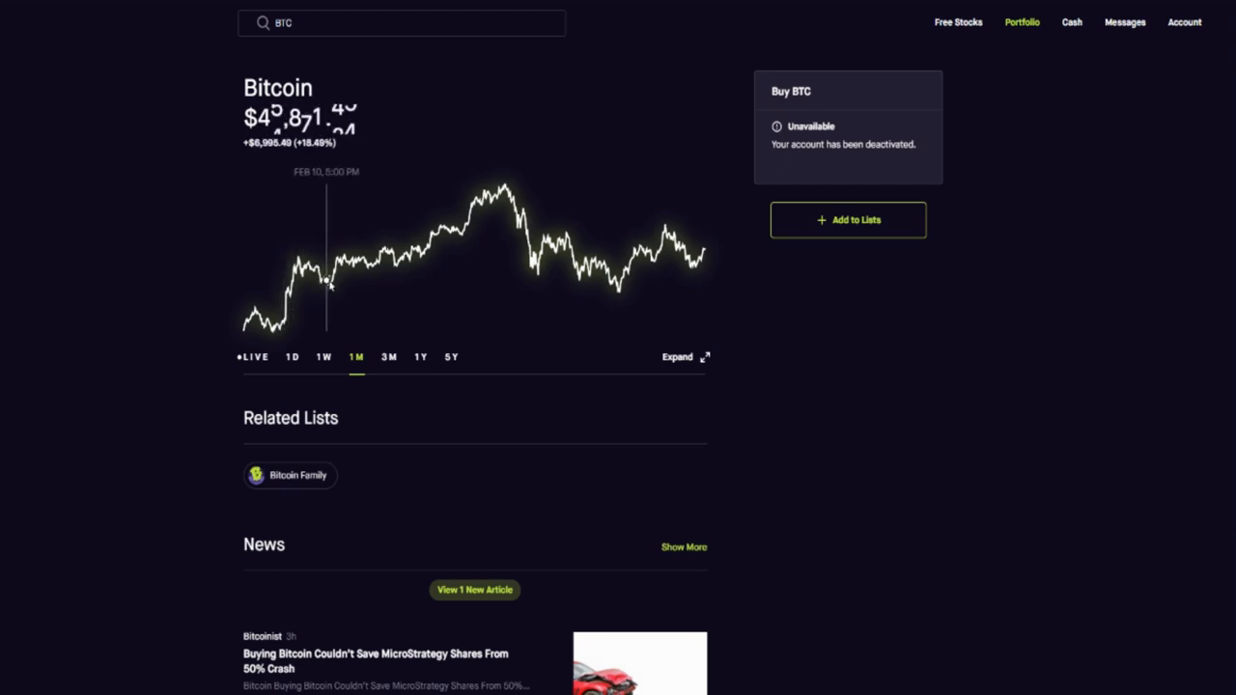
pyautogui.moveTo(626, 285)
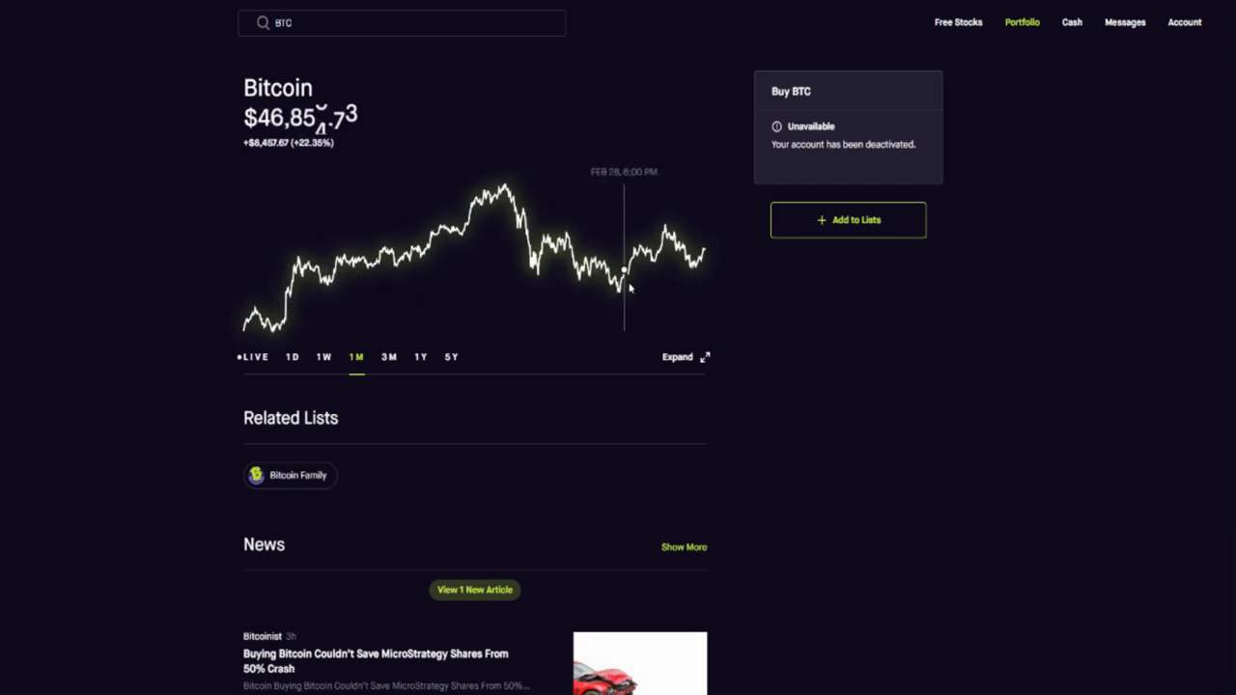
pyautogui.moveTo(701, 253)
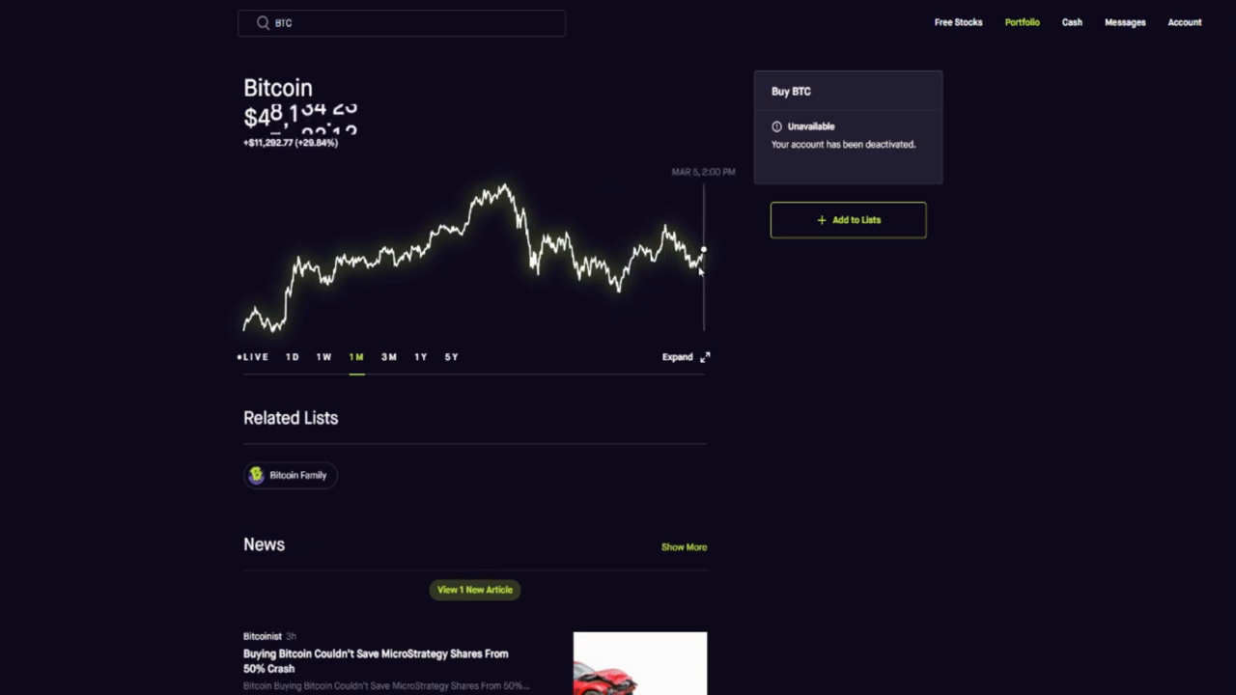
pyautogui.moveTo(123, 412)
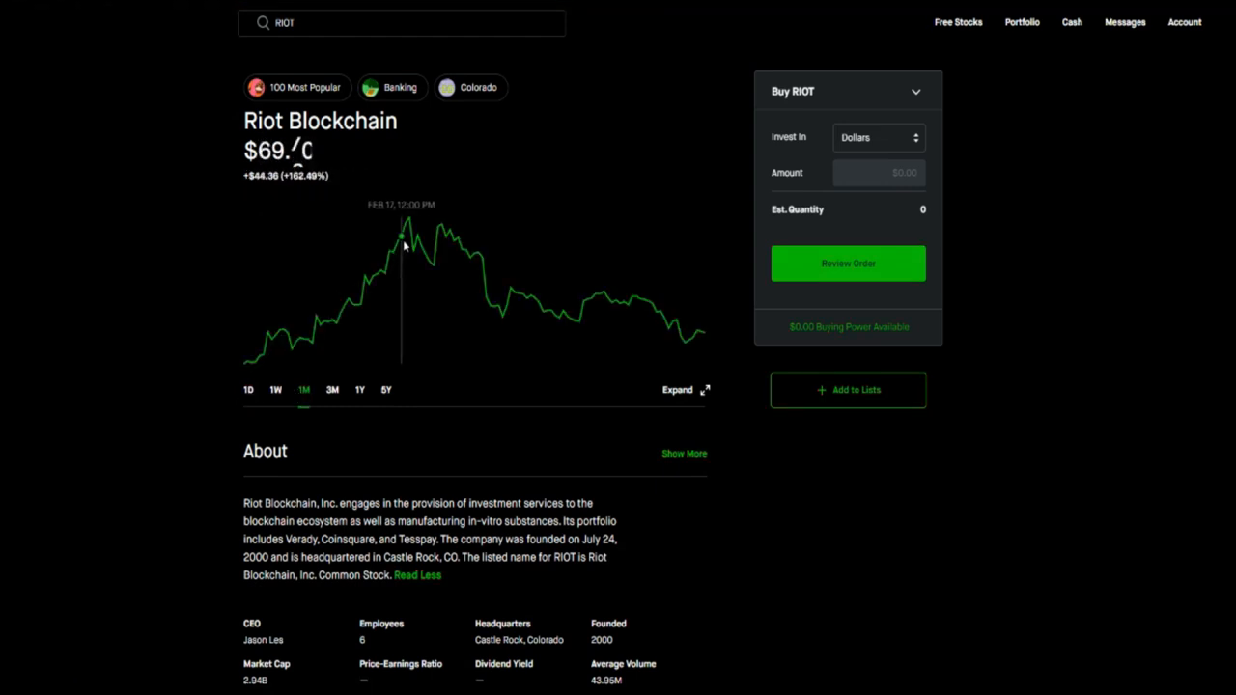
pyautogui.moveTo(408, 222)
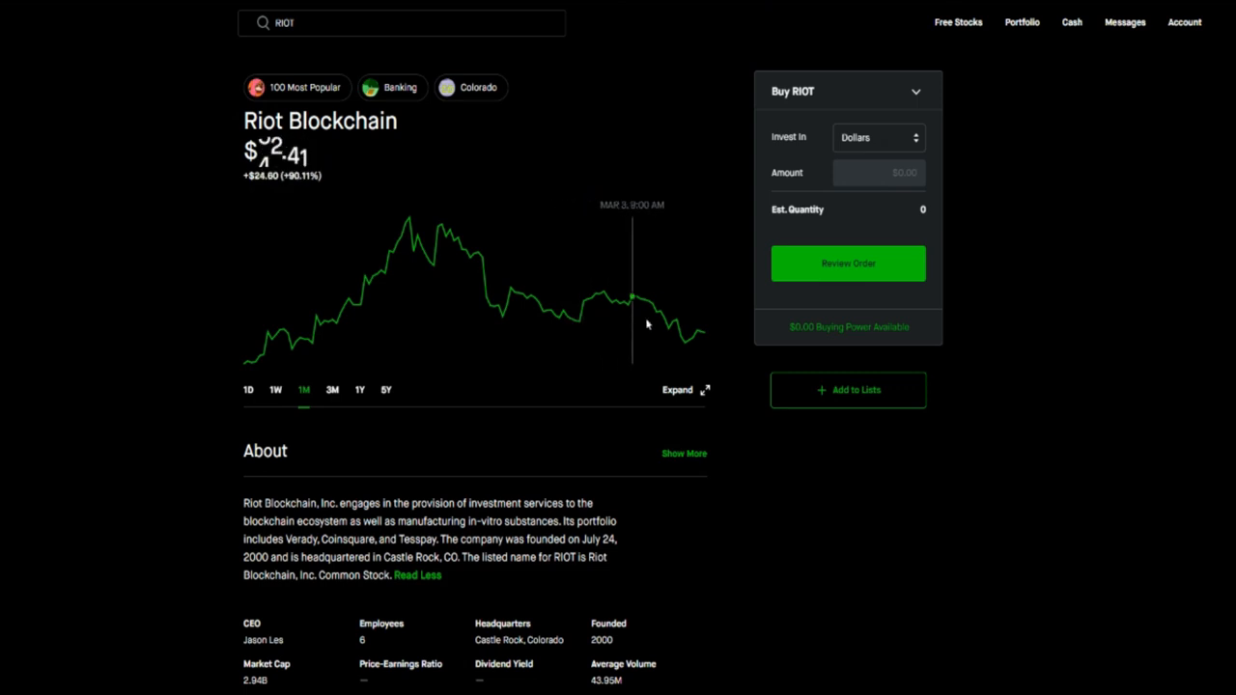
pyautogui.moveTo(155, 435)
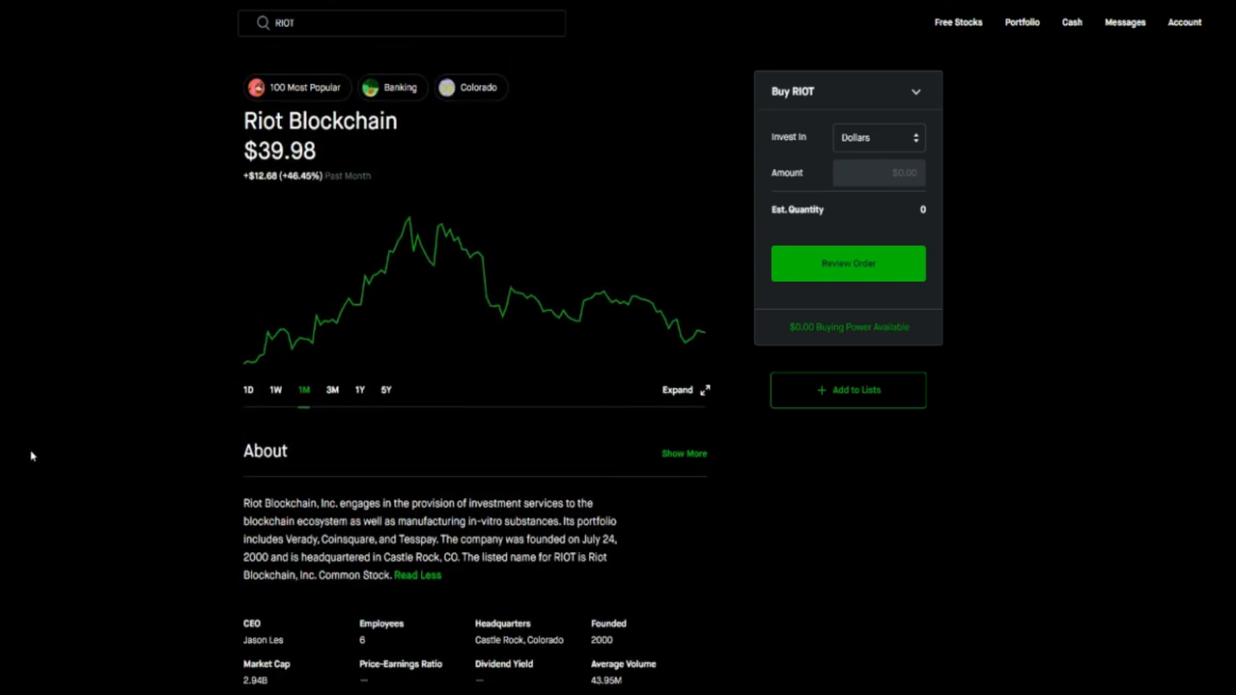
pyautogui.moveTo(166, 280)
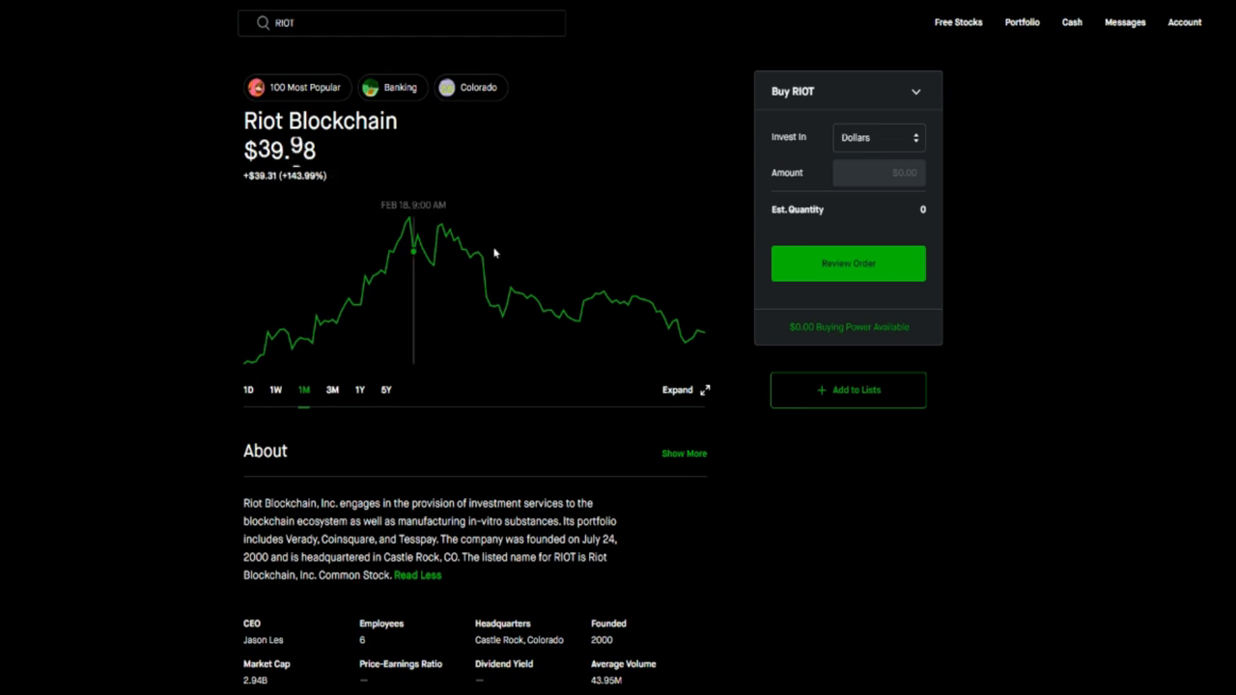
pyautogui.moveTo(199, 451)
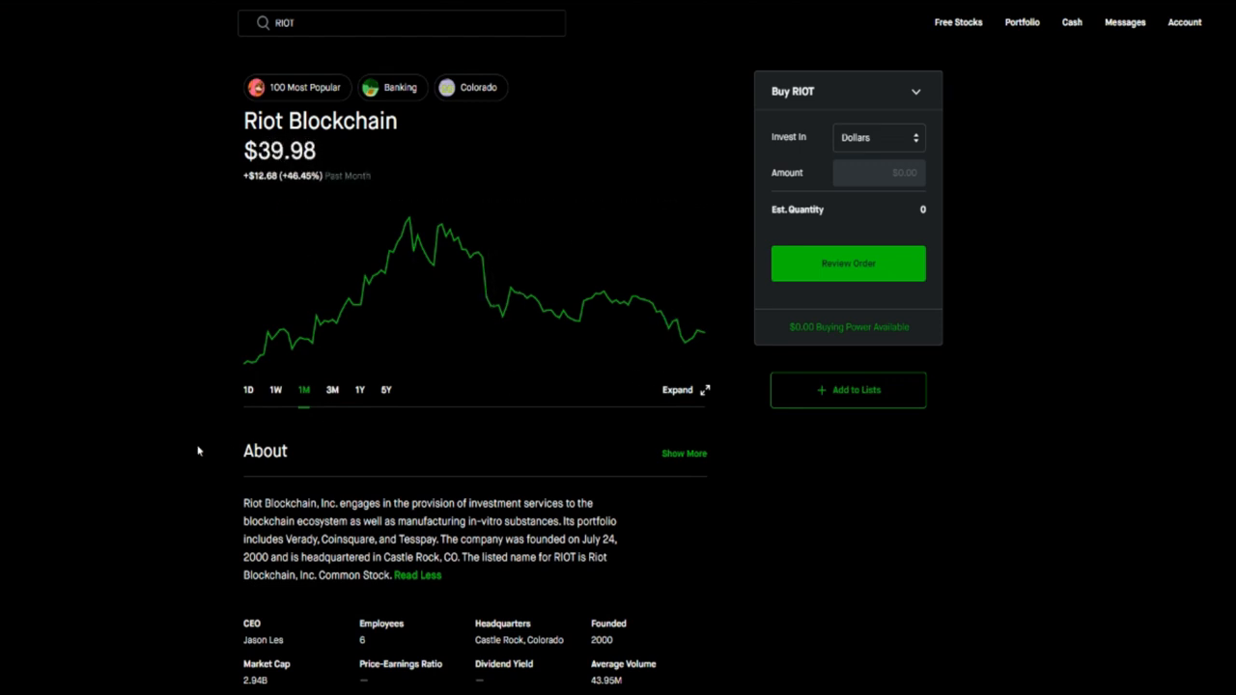
pyautogui.moveTo(138, 423)
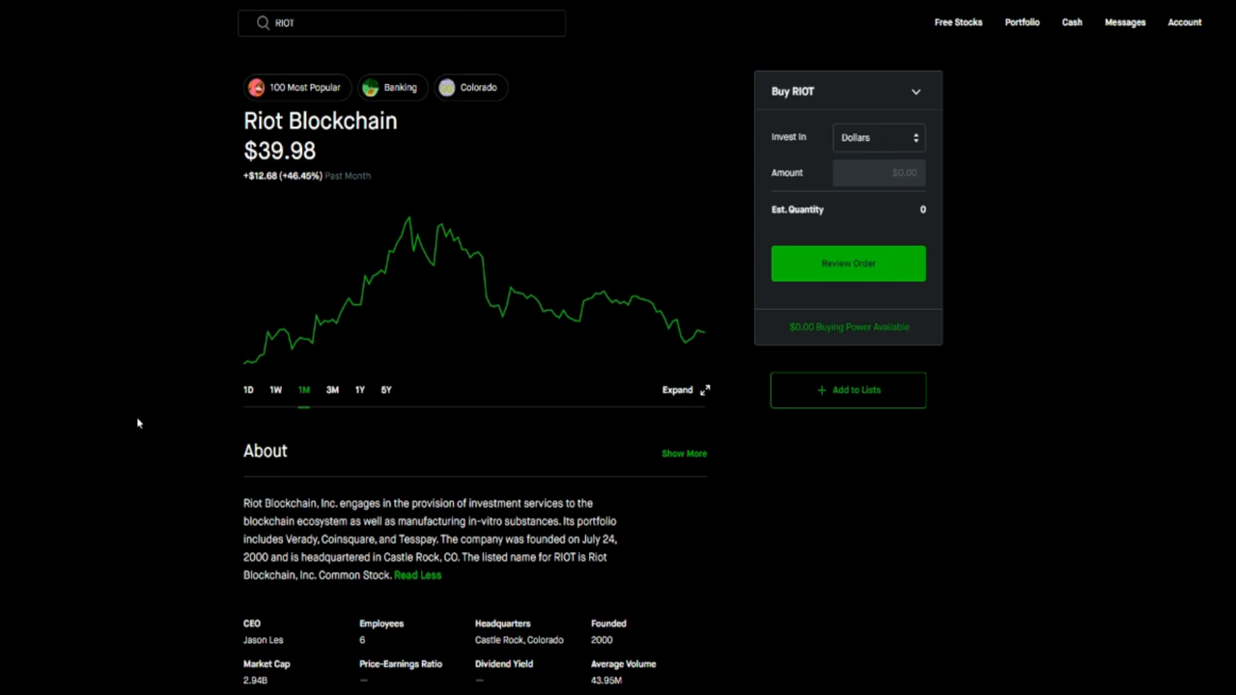
pyautogui.moveTo(501, 48)
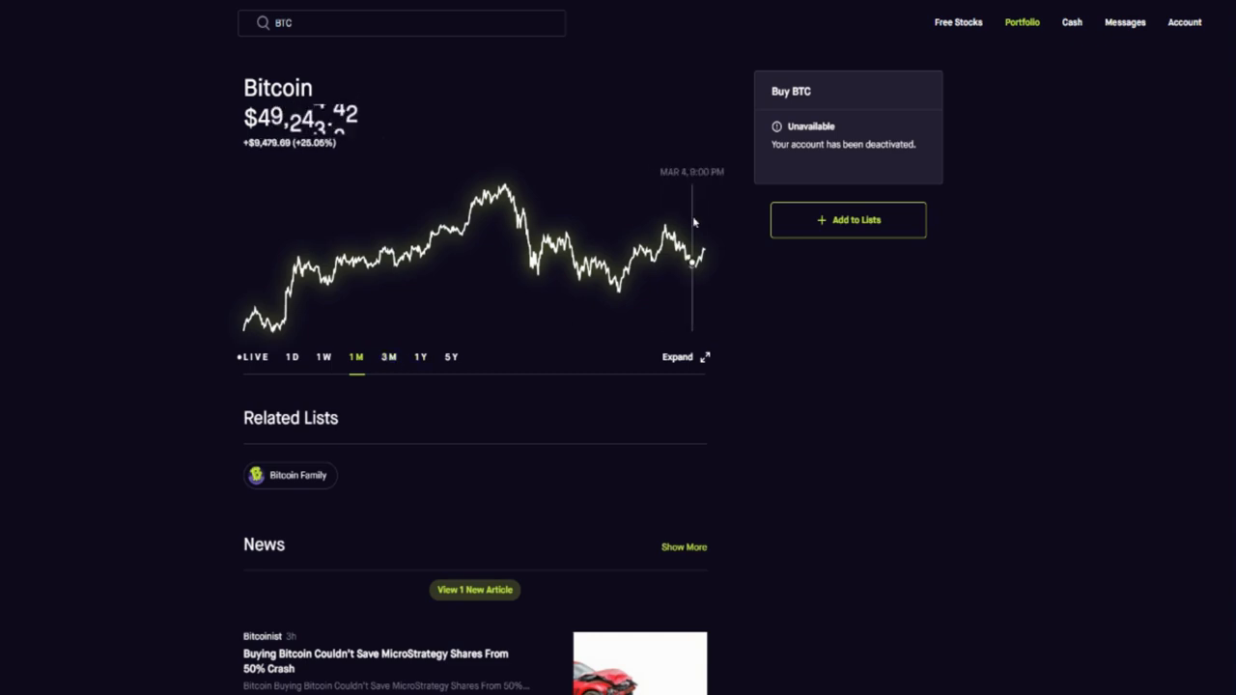
pyautogui.moveTo(502, 188)
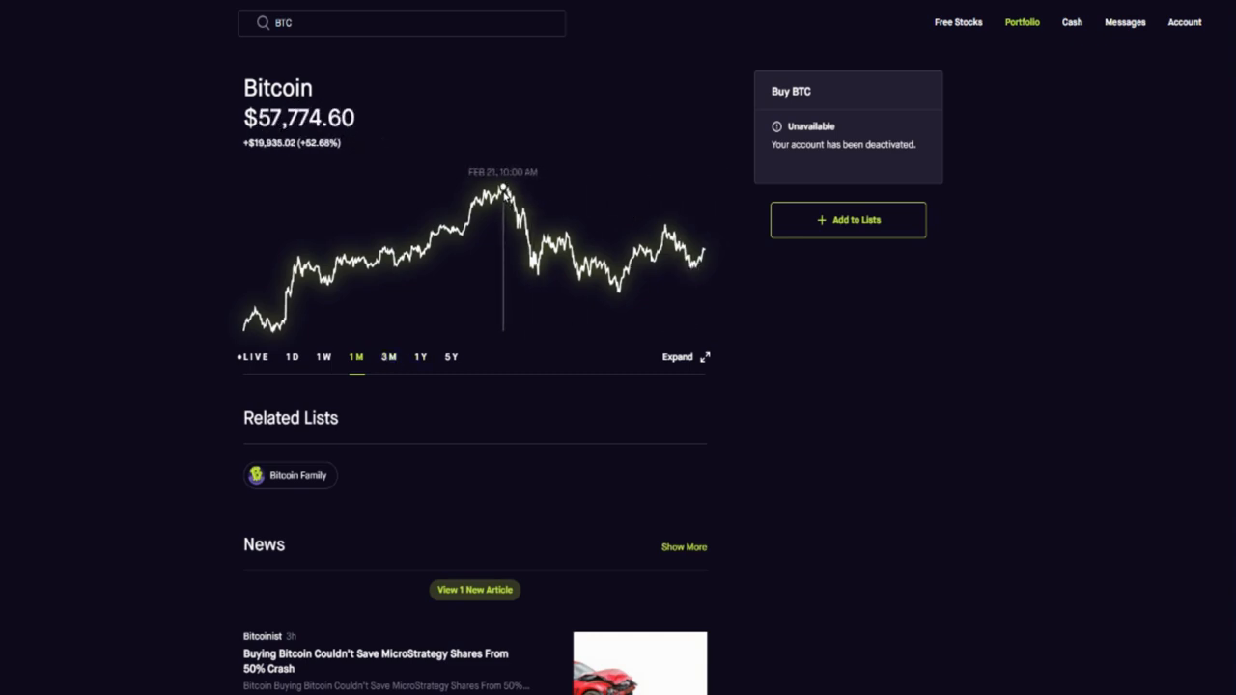
pyautogui.moveTo(213, 473)
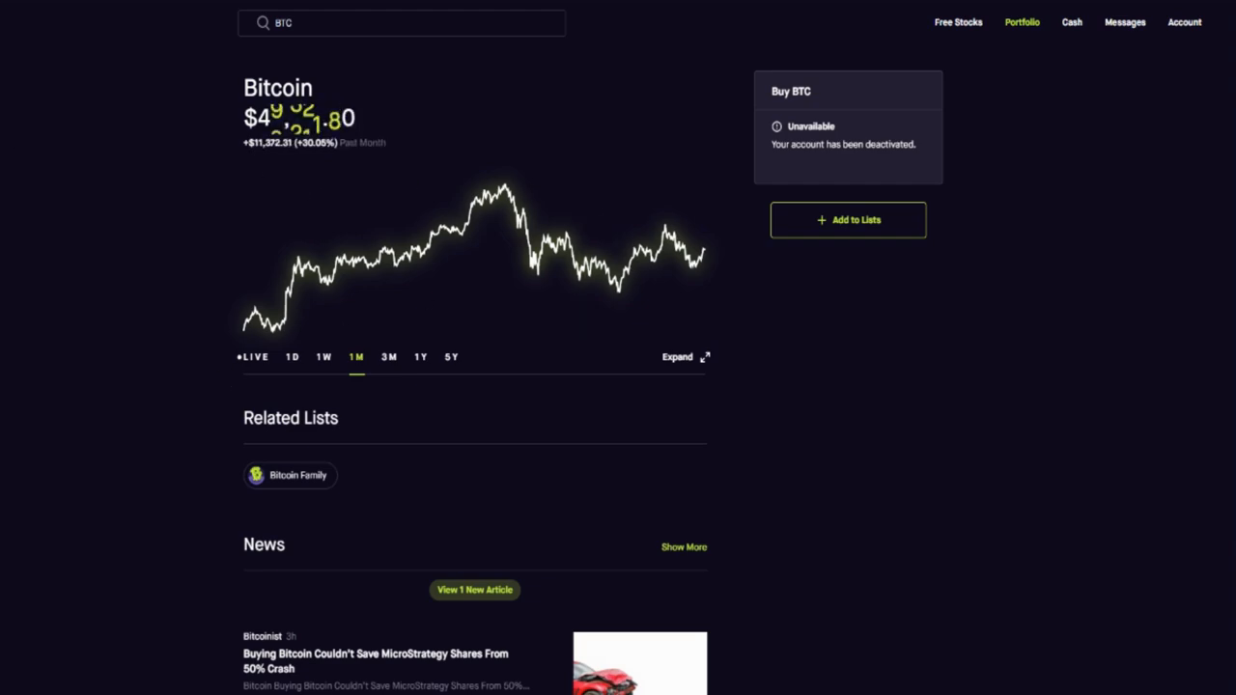
# Search MARA and view Marathon Digital's chart at 1M, then 3M.
pyautogui.write('MARA')
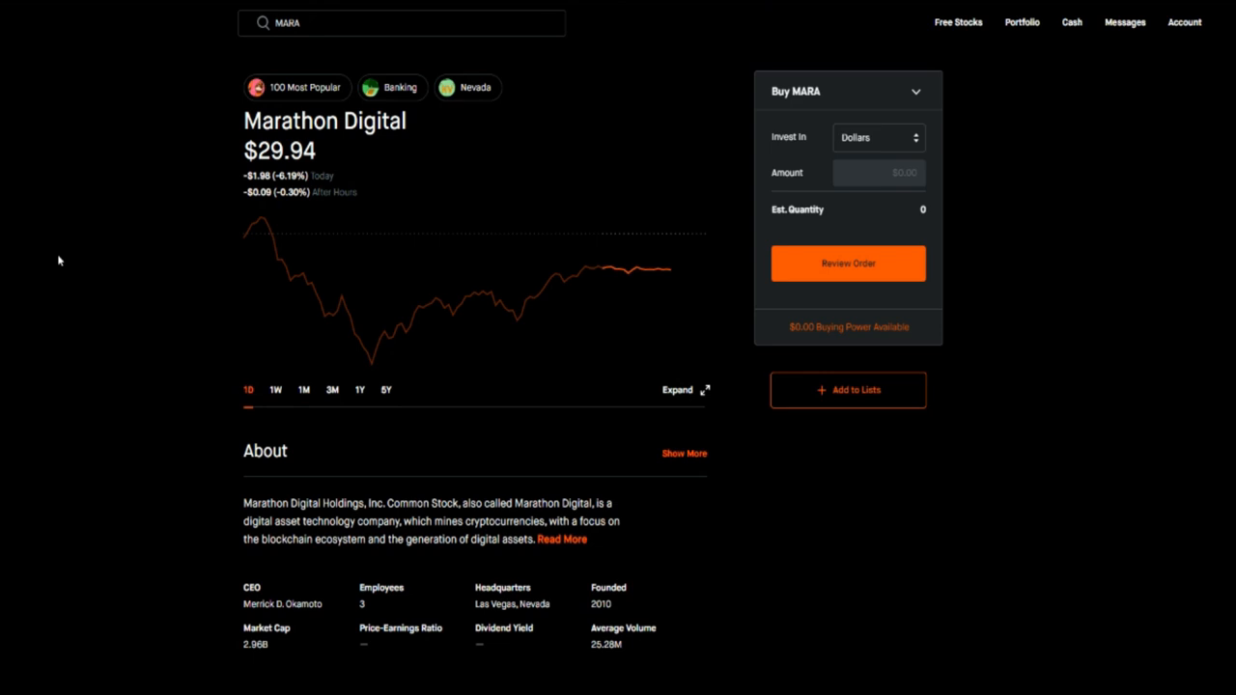
pyautogui.moveTo(267, 392)
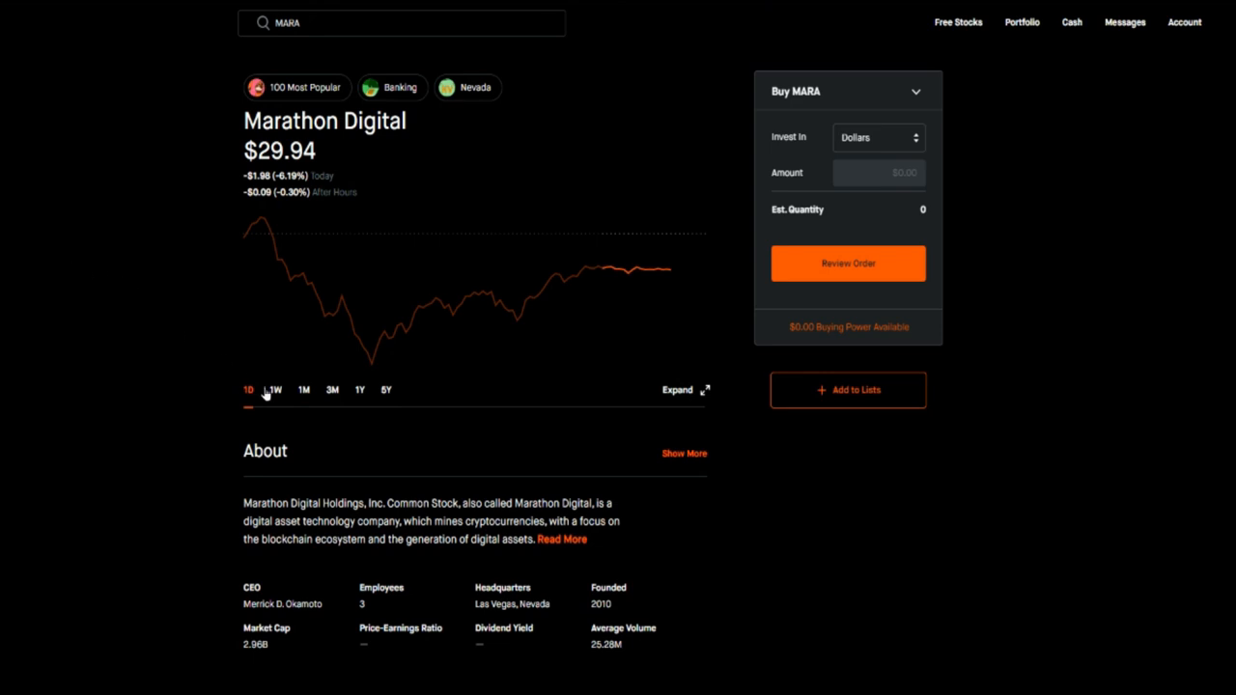
pyautogui.click(303, 389)
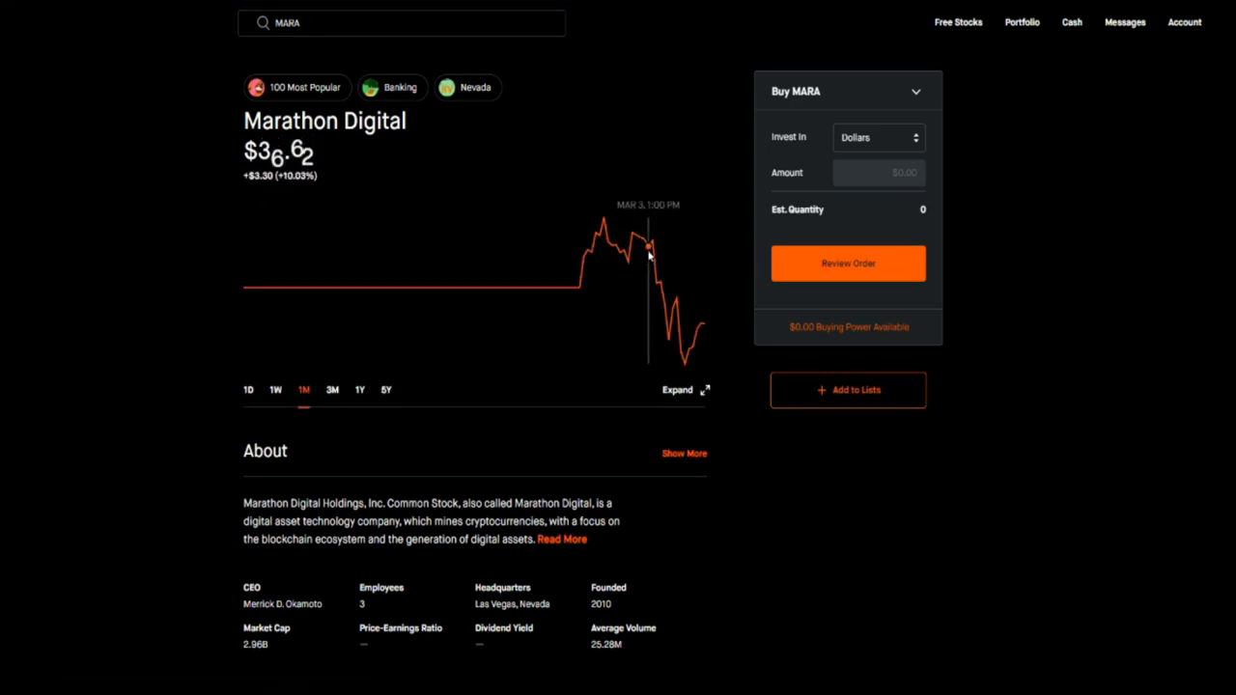
pyautogui.moveTo(625, 230)
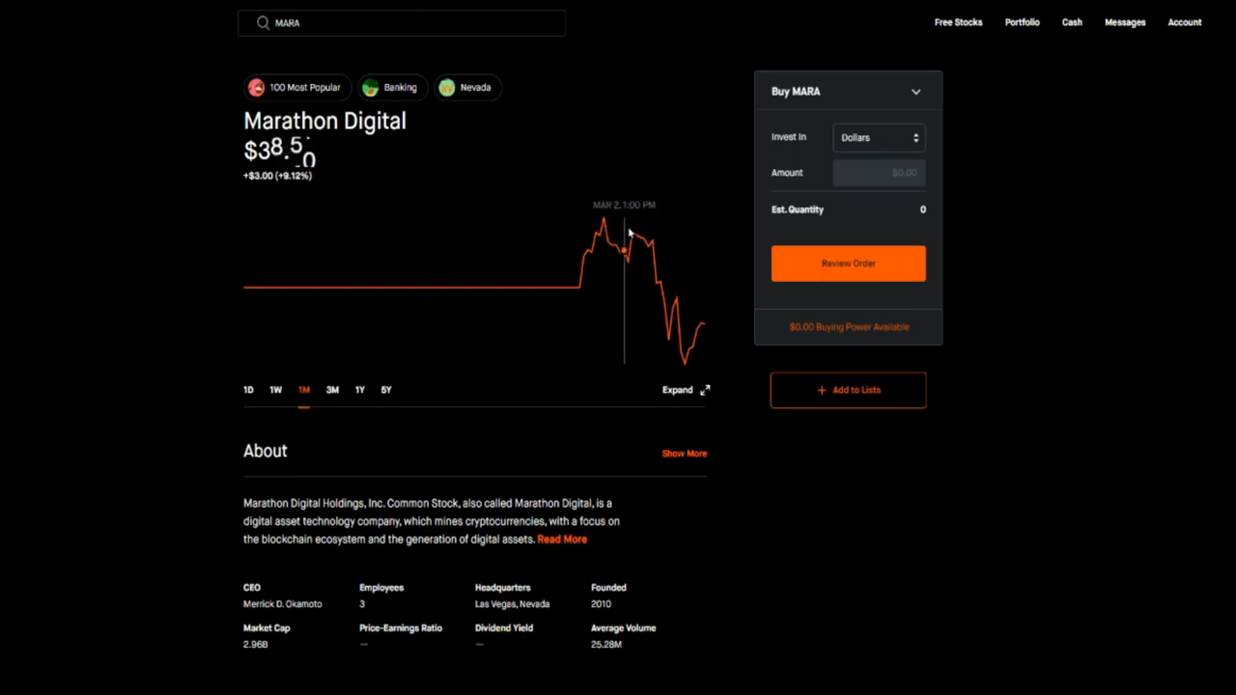
pyautogui.click(332, 389)
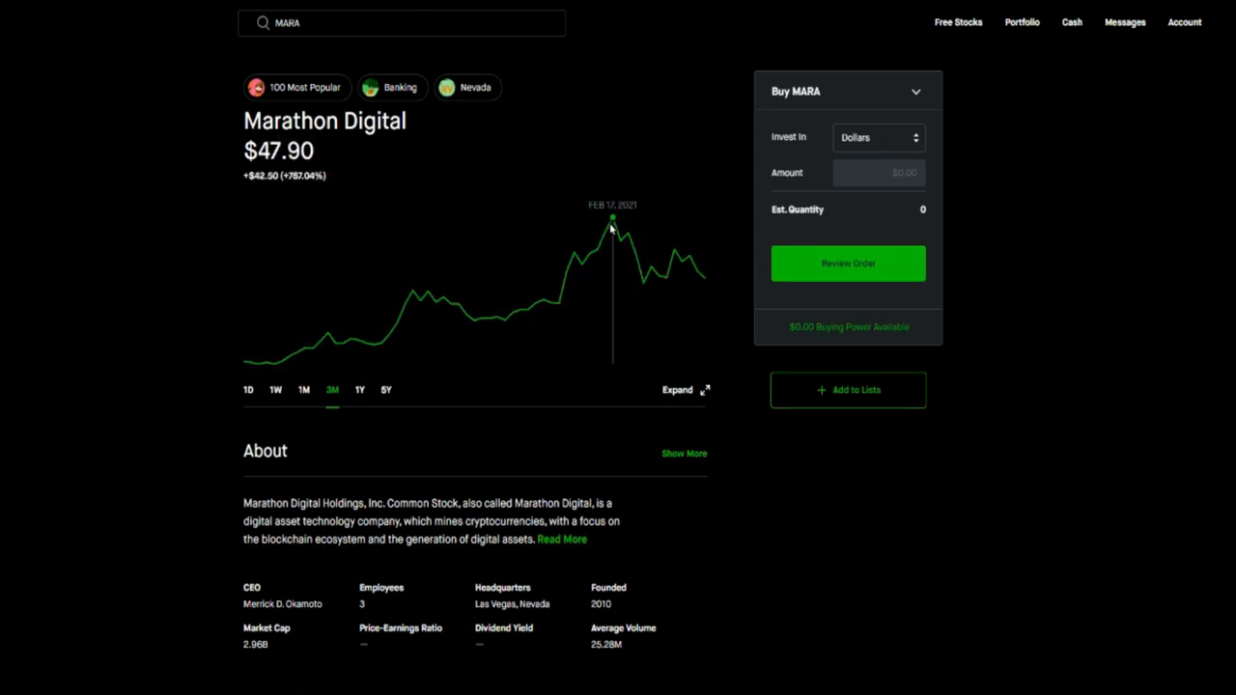
pyautogui.moveTo(529, 326)
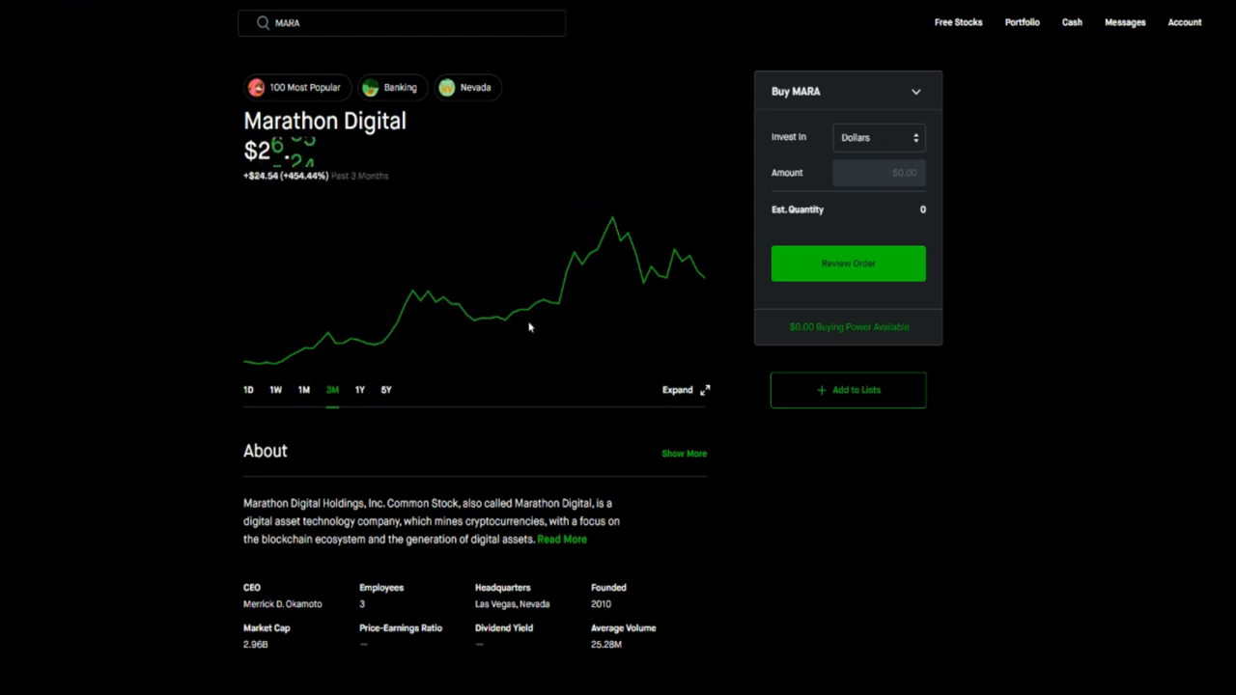
pyautogui.moveTo(712, 279)
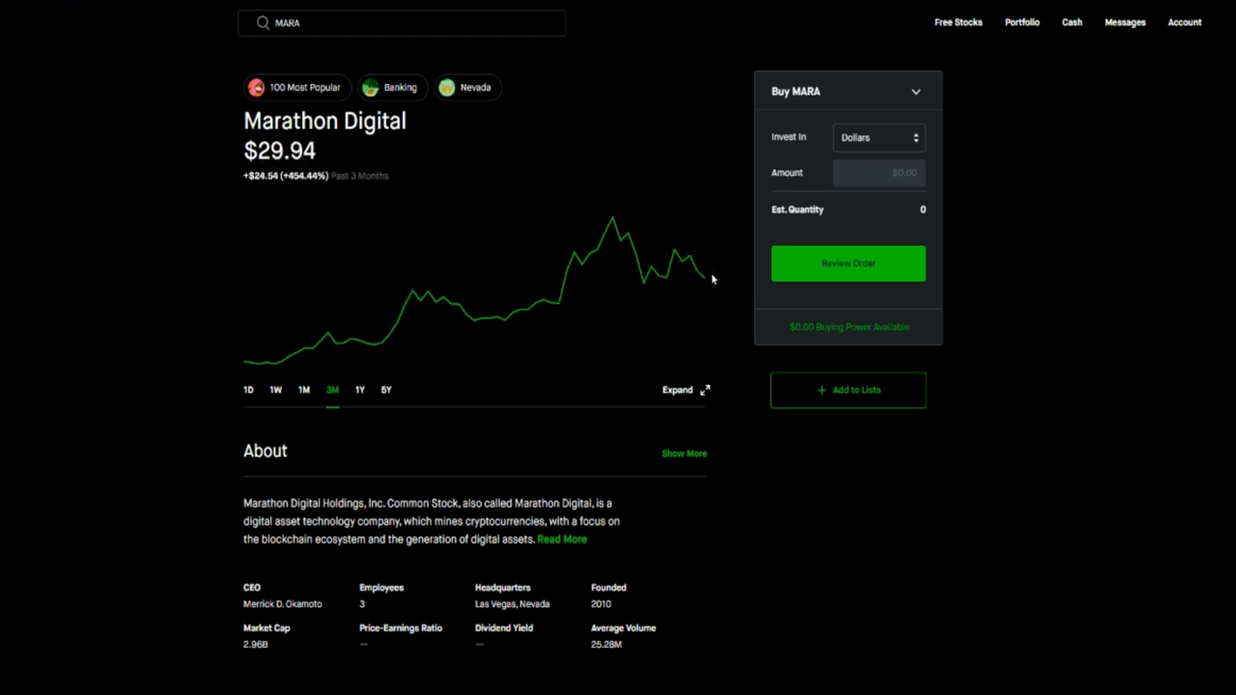
pyautogui.moveTo(95, 489)
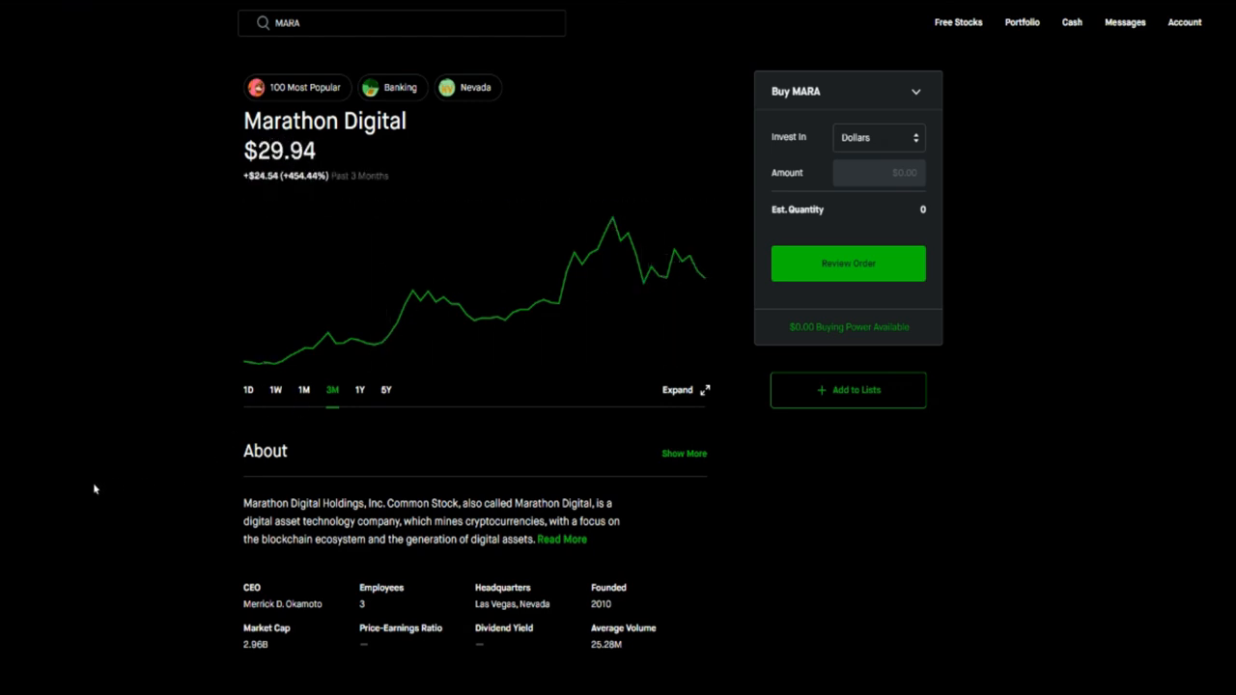
pyautogui.moveTo(124, 331)
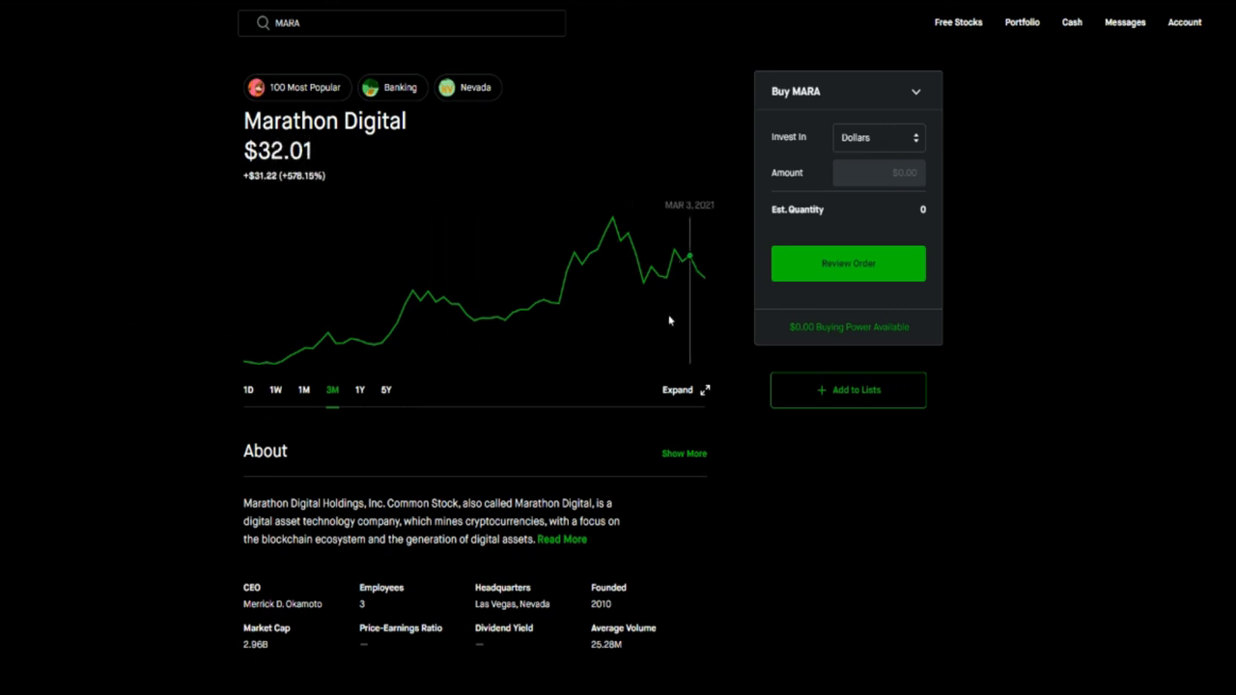
pyautogui.moveTo(670, 320)
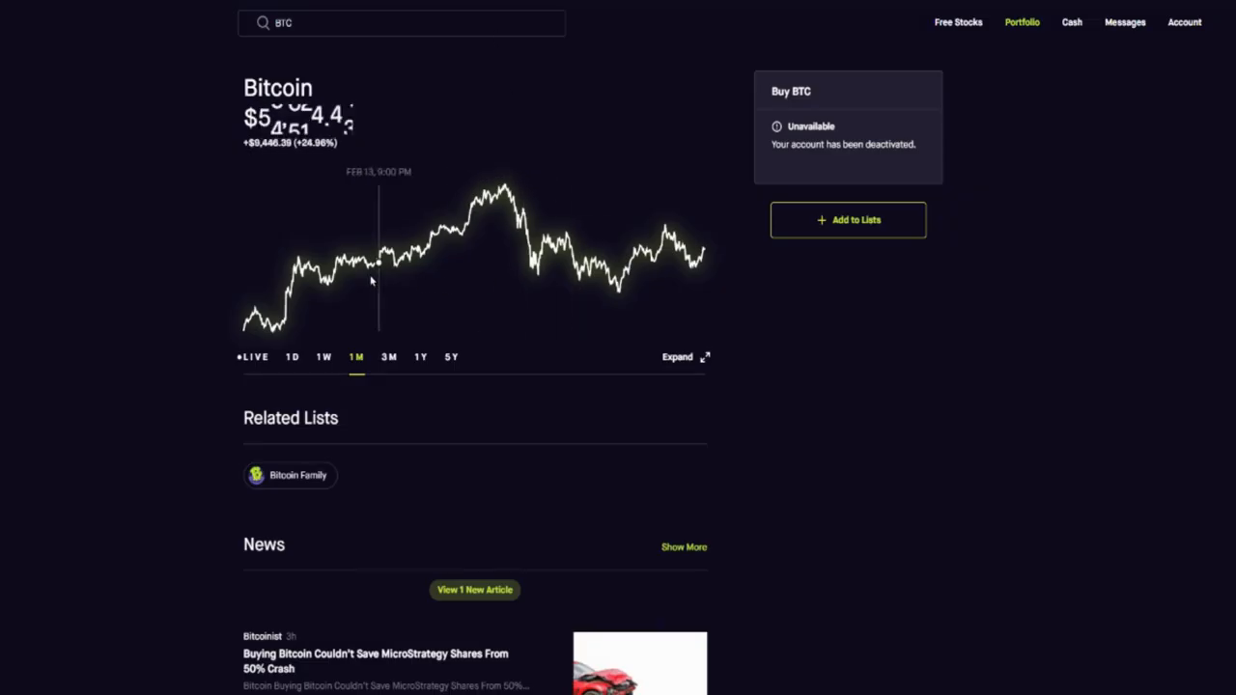
pyautogui.moveTo(304, 280)
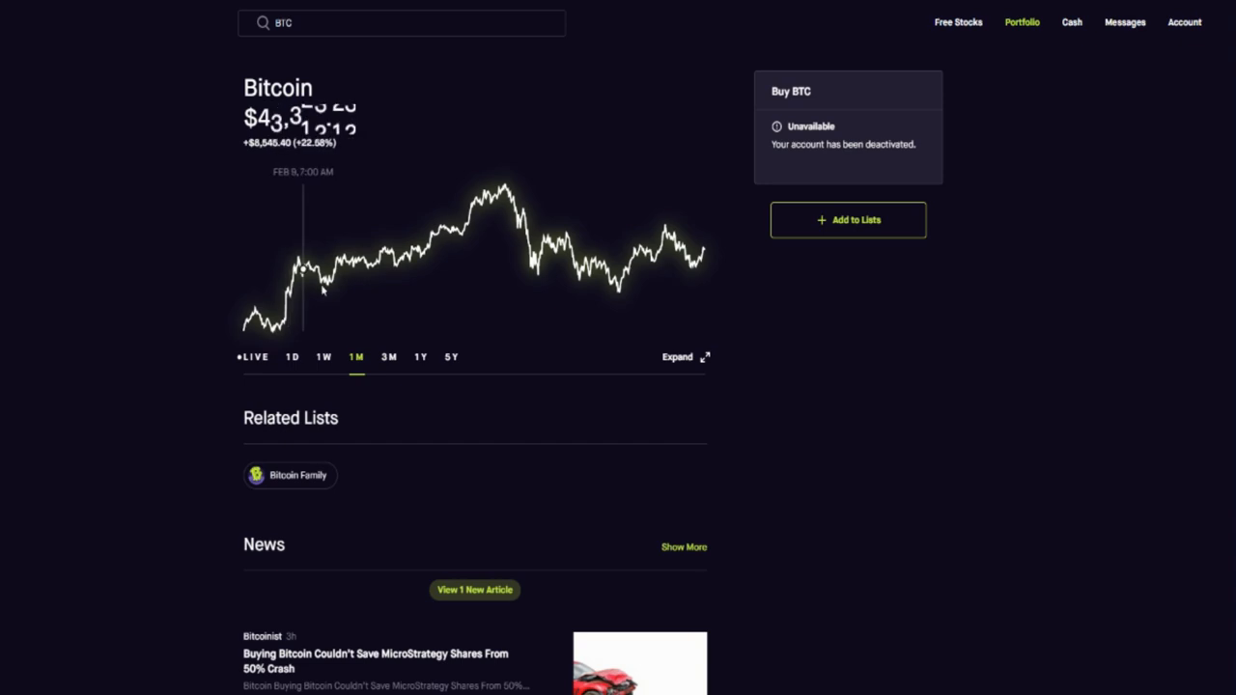
pyautogui.moveTo(376, 200)
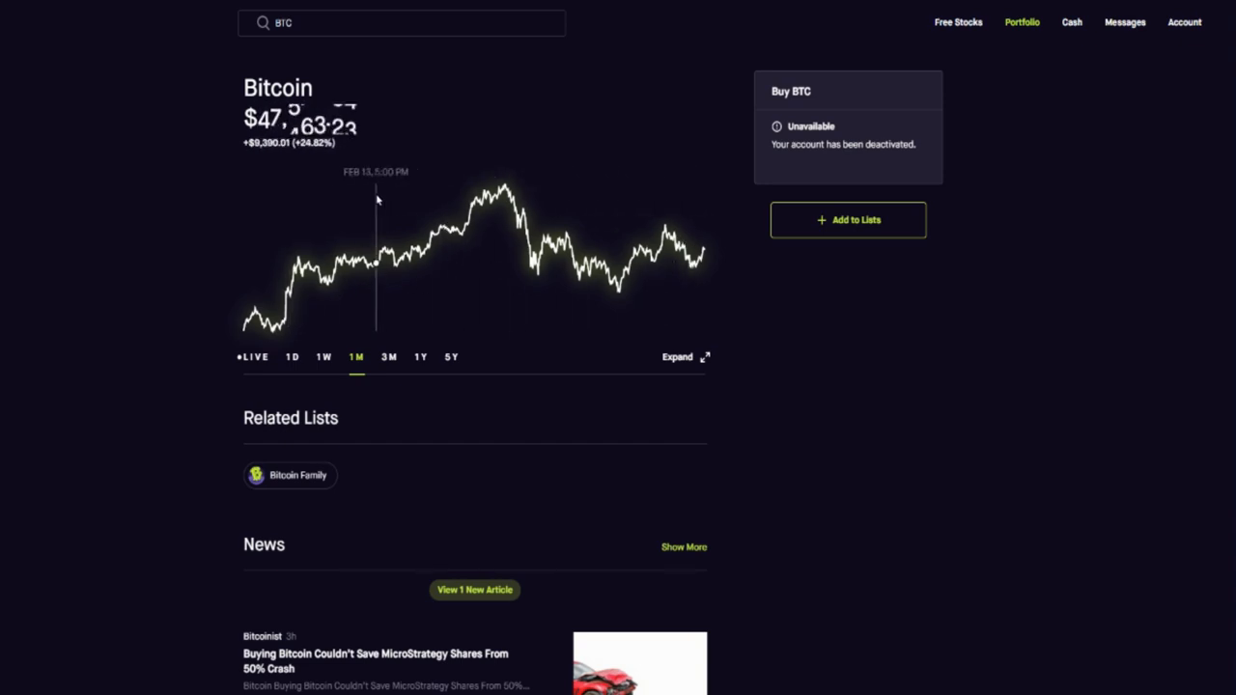
pyautogui.moveTo(504, 193)
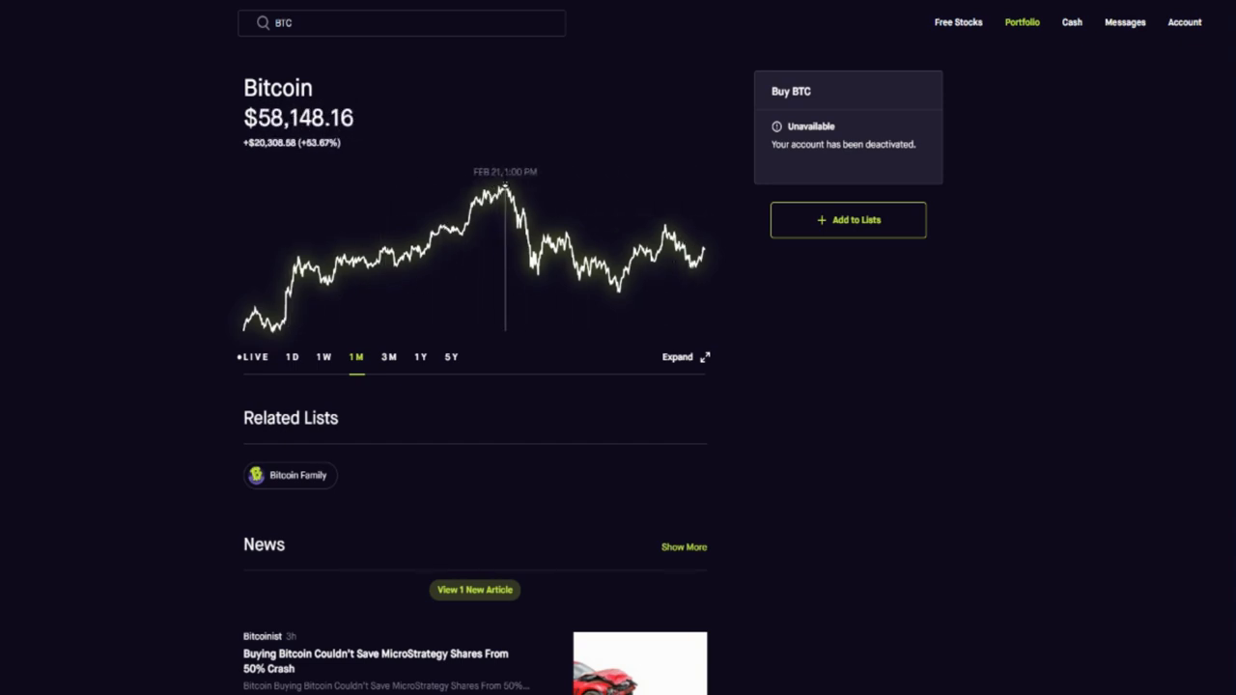
pyautogui.moveTo(645, 255)
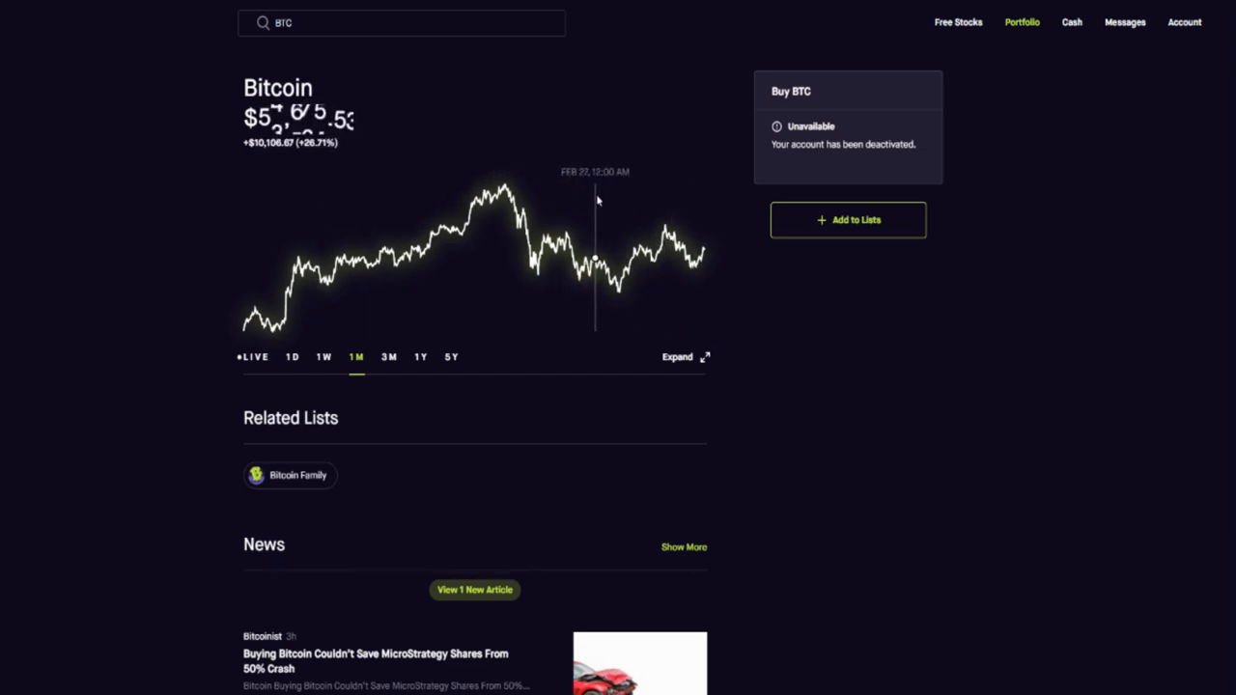
pyautogui.moveTo(489, 197)
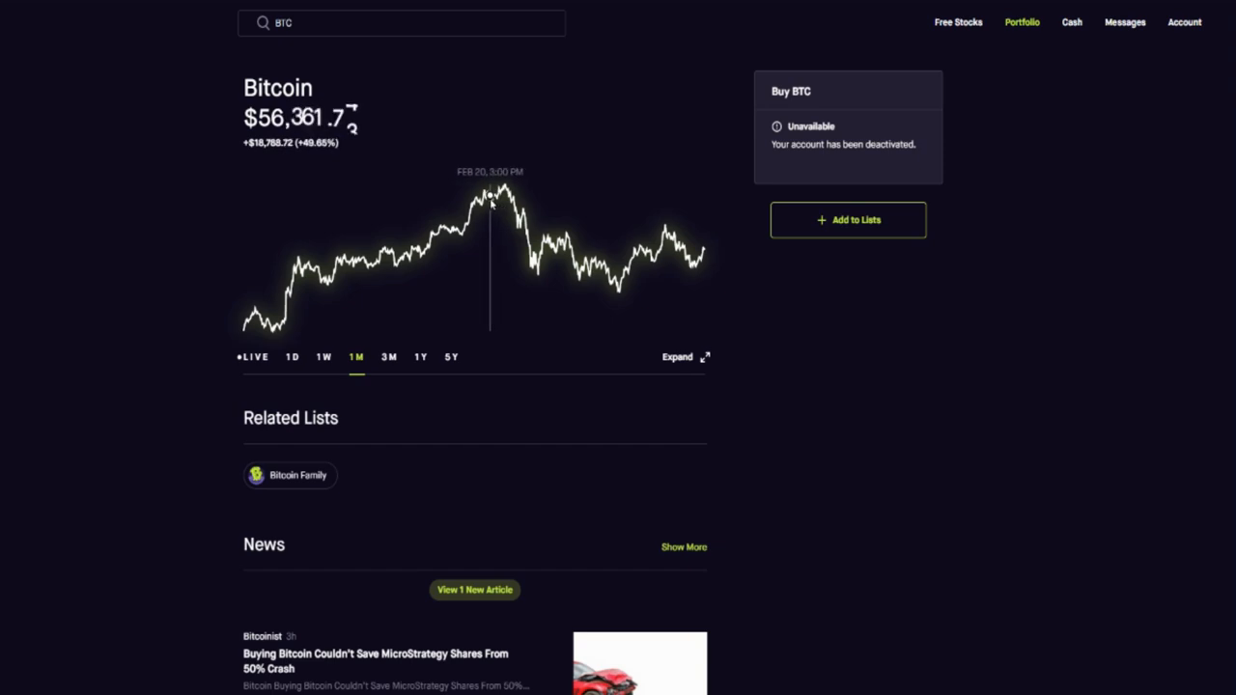
pyautogui.moveTo(473, 202)
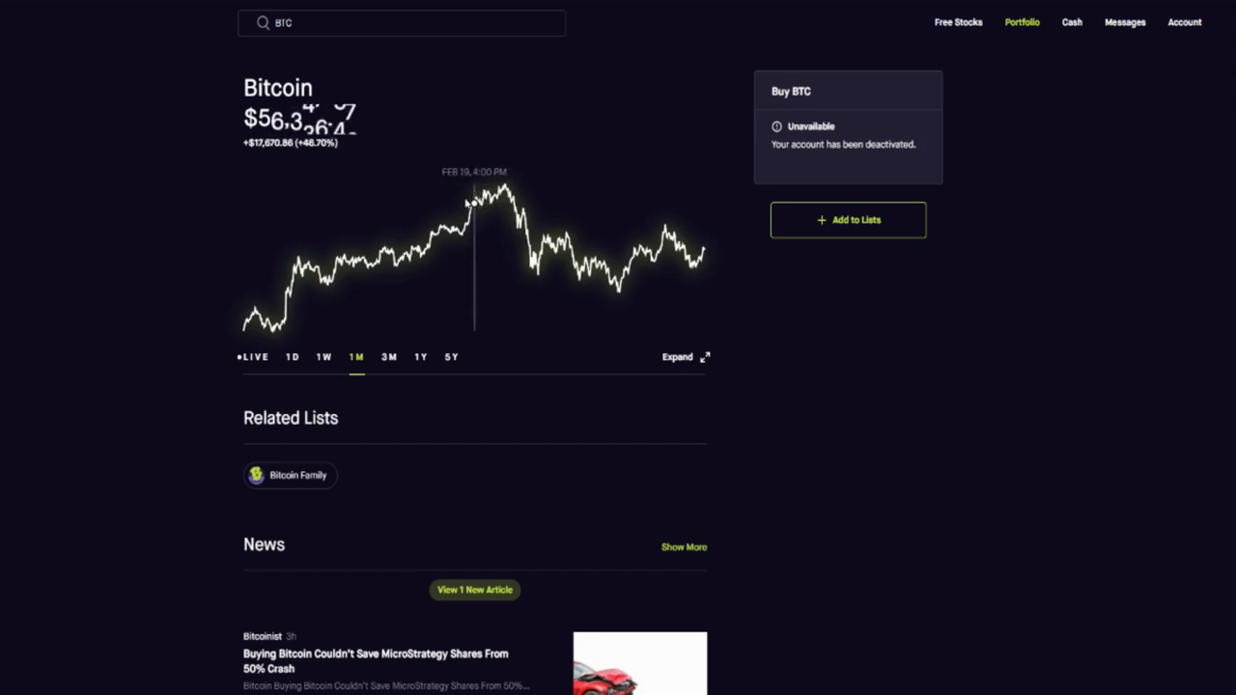
pyautogui.moveTo(701, 304)
pyautogui.write('RIOT')
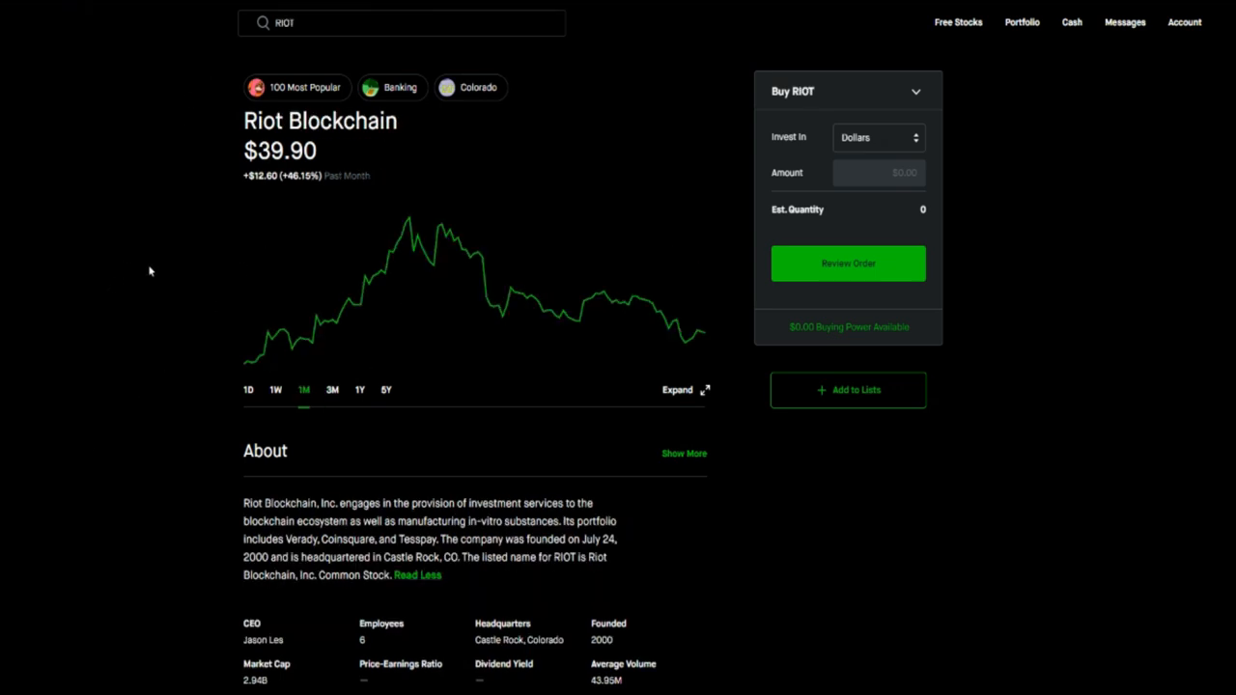
pyautogui.moveTo(91, 361)
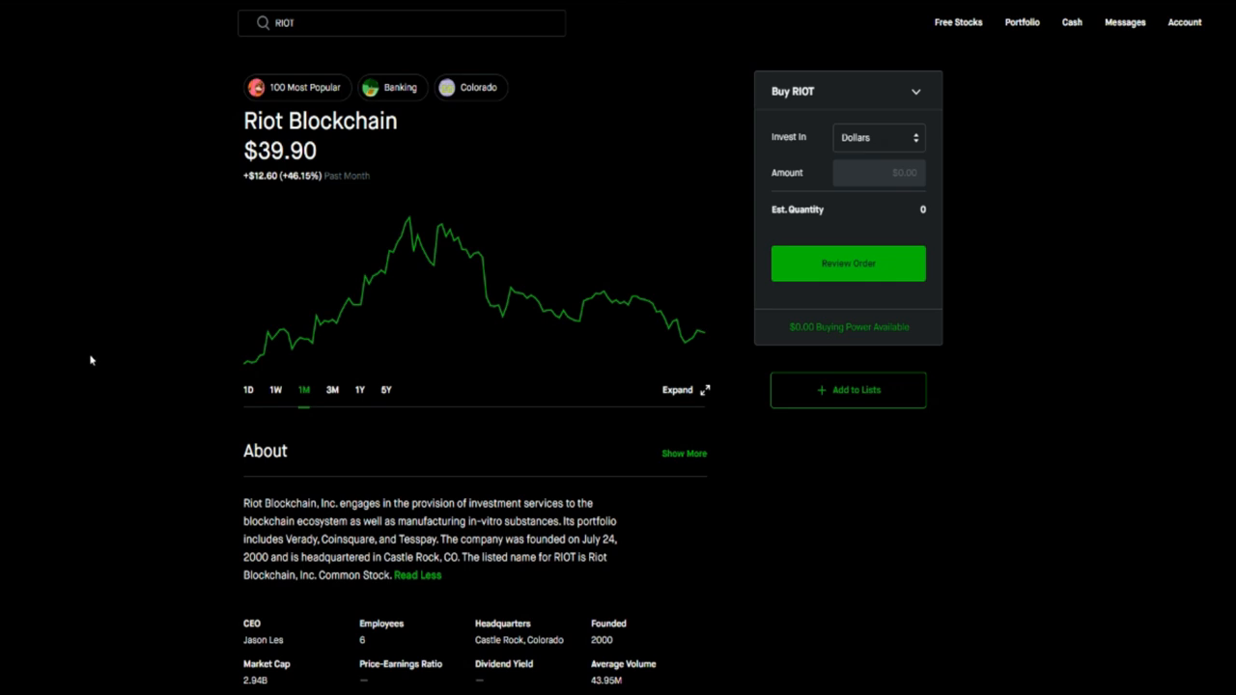
pyautogui.moveTo(244, 222)
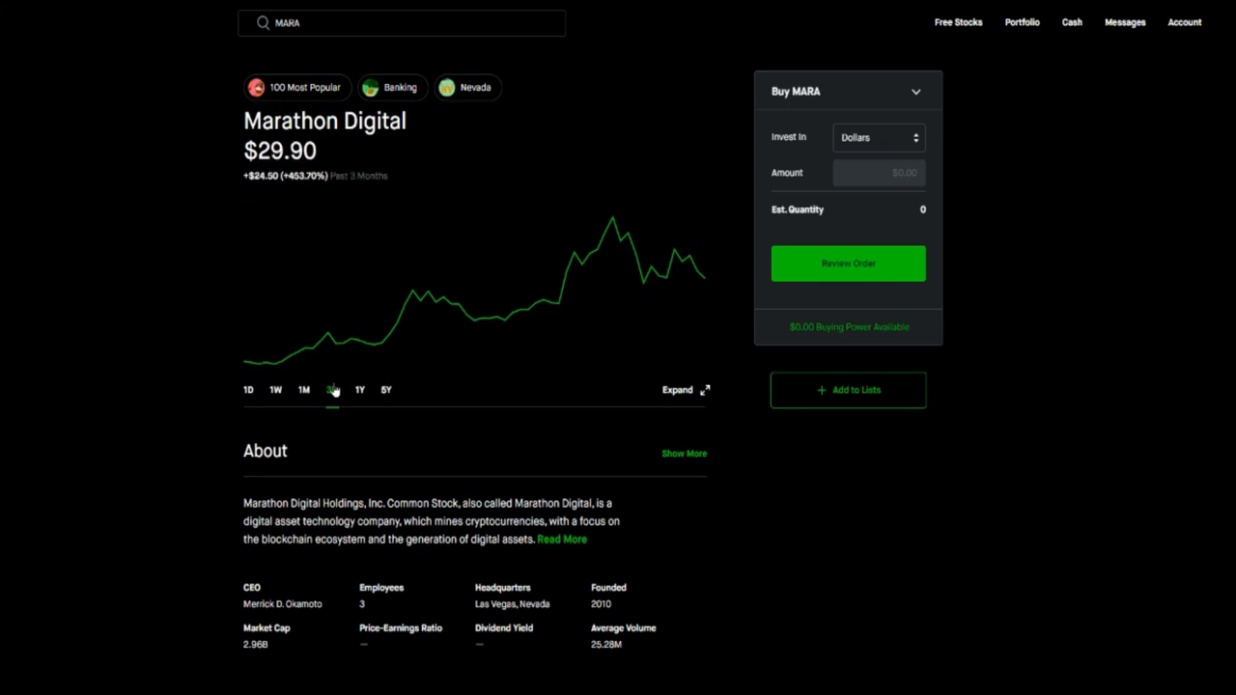
# Set Marathon Digital's chart to the 3M range.
pyautogui.click(332, 389)
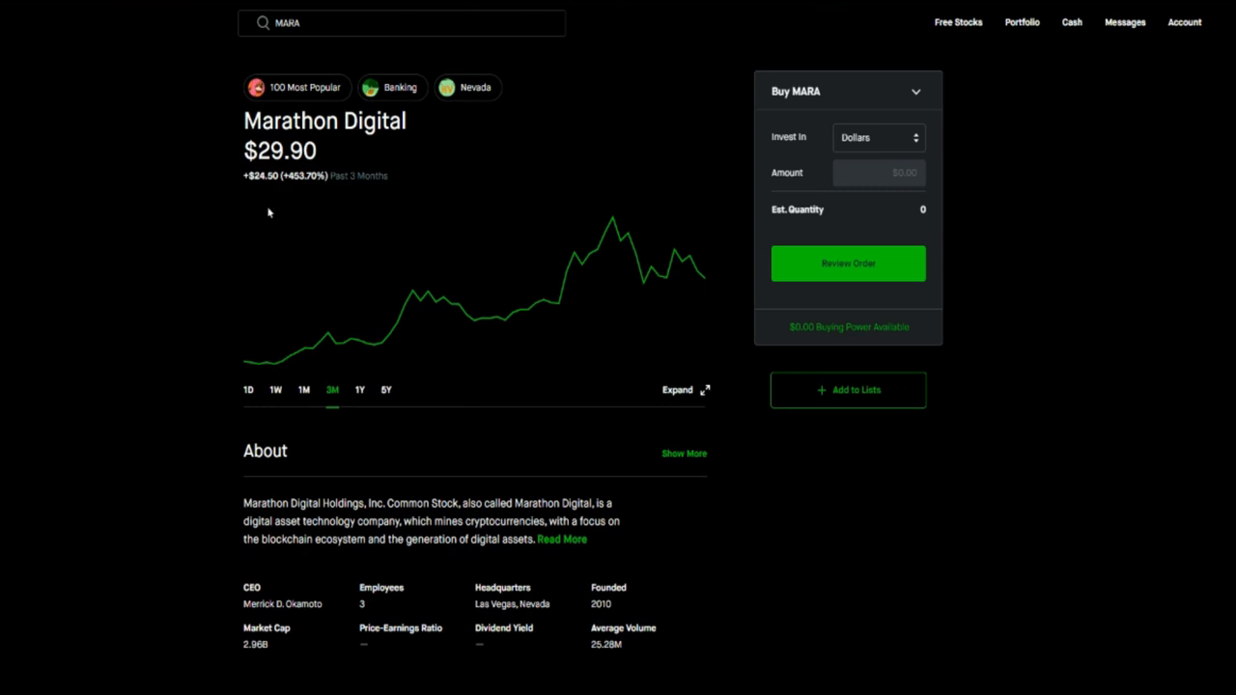
pyautogui.moveTo(271, 212)
pyautogui.write('CAN')
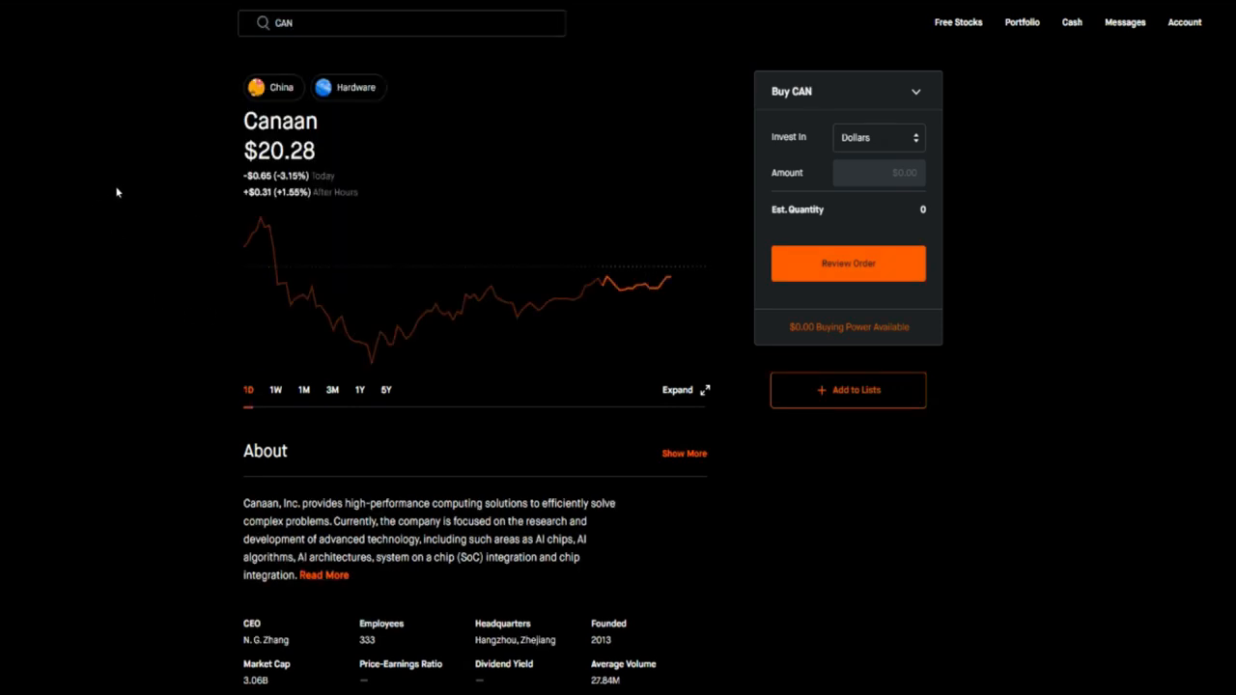
pyautogui.moveTo(90, 200)
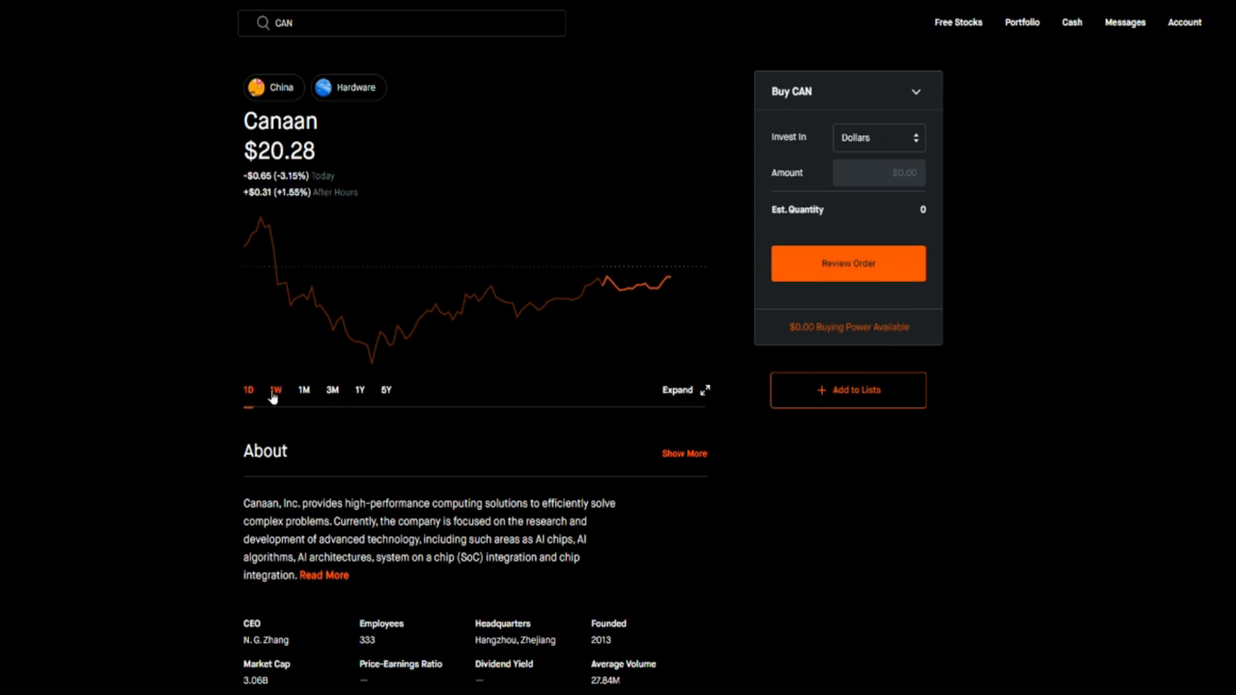
# View Canaan's chart at the 1W range, then the 1M range.
pyautogui.click(275, 389)
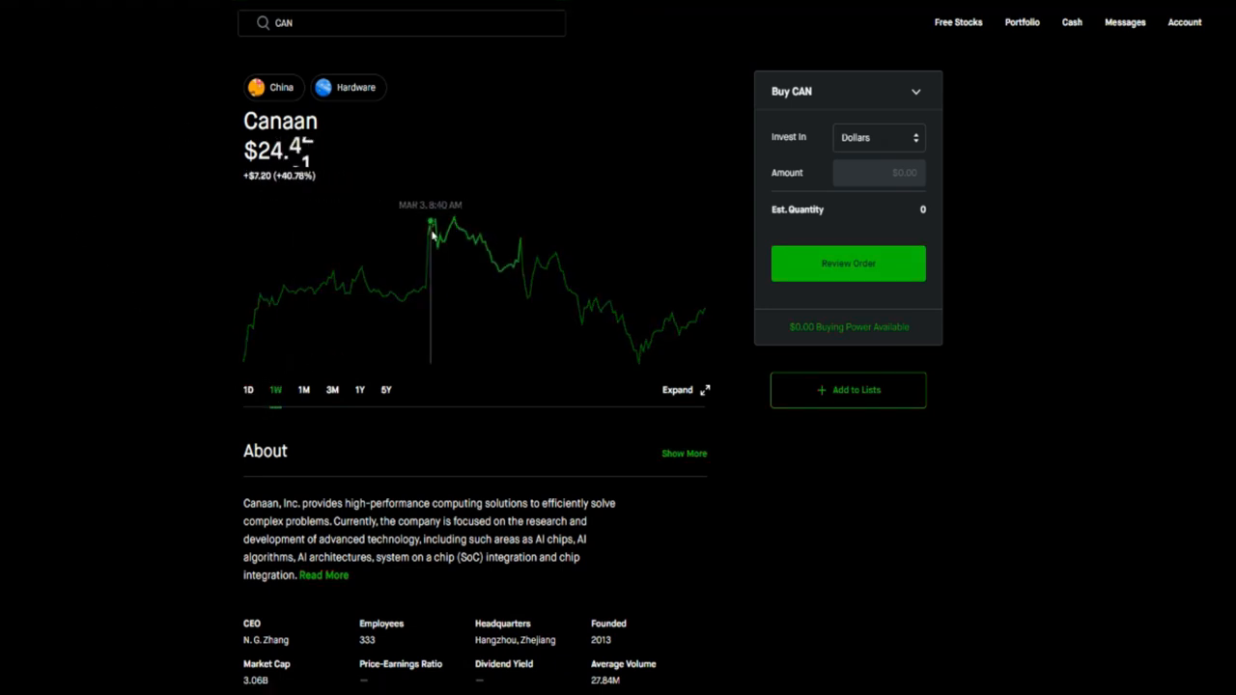
pyautogui.click(303, 389)
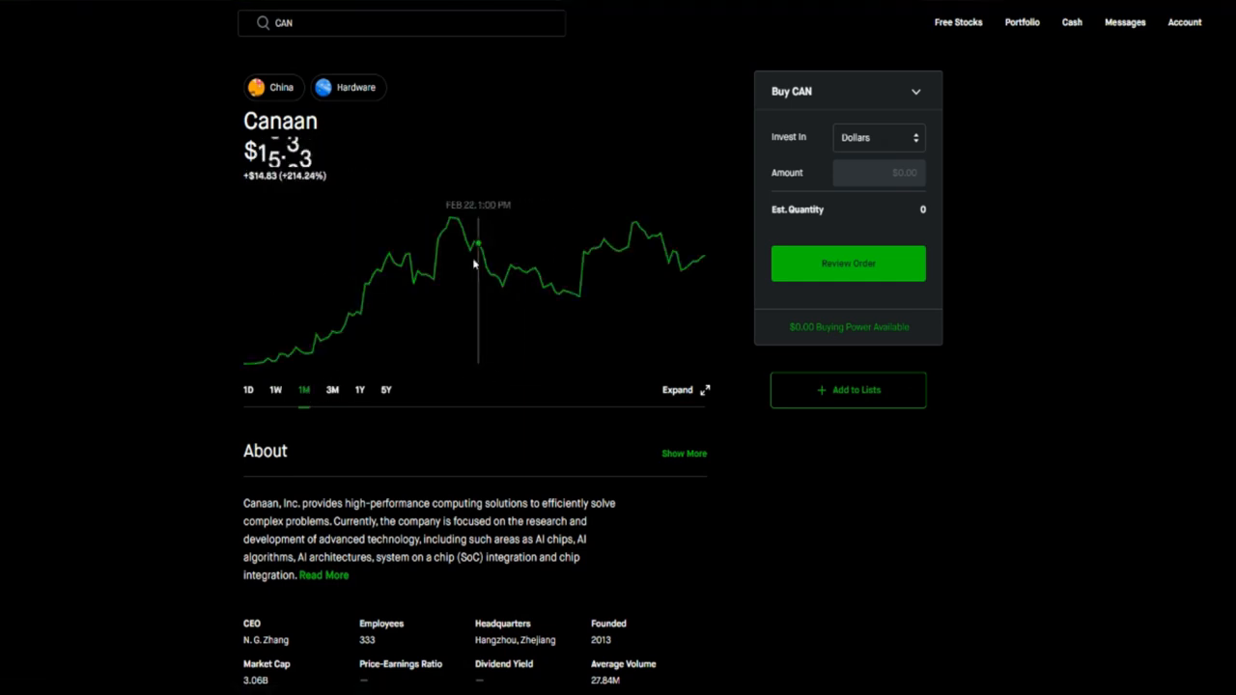
pyautogui.moveTo(450, 222)
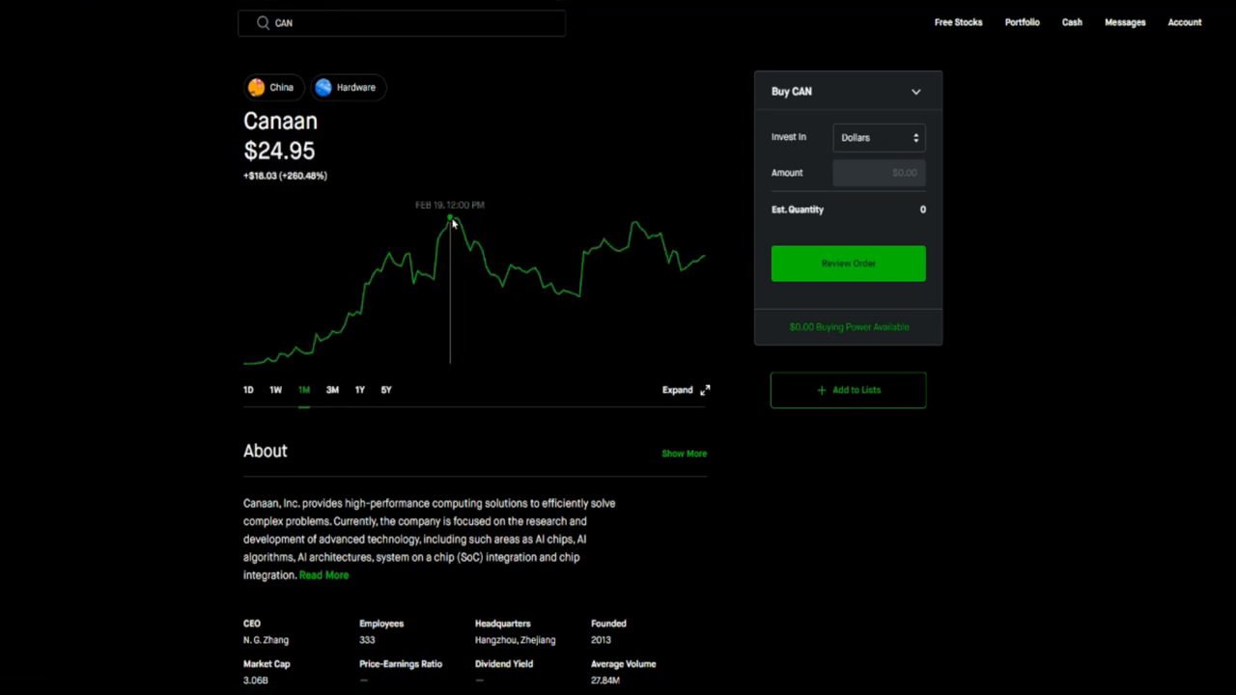
pyautogui.moveTo(506, 278)
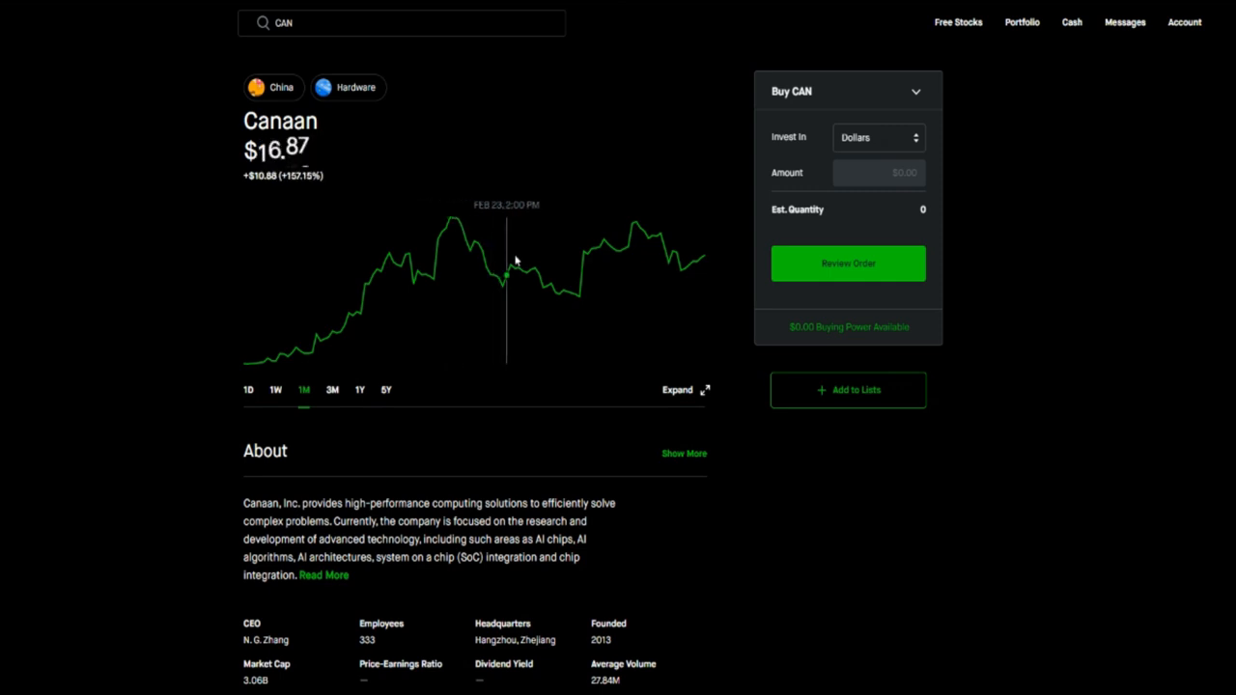
pyautogui.moveTo(347, 364)
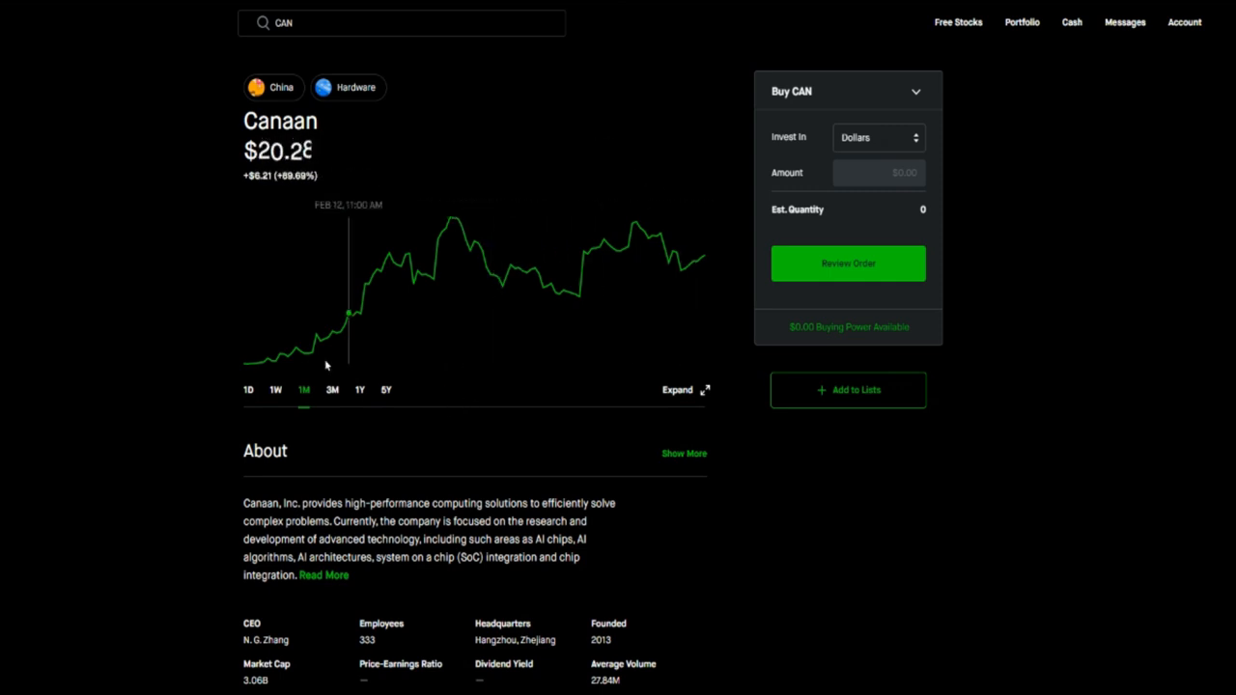
pyautogui.moveTo(326, 365)
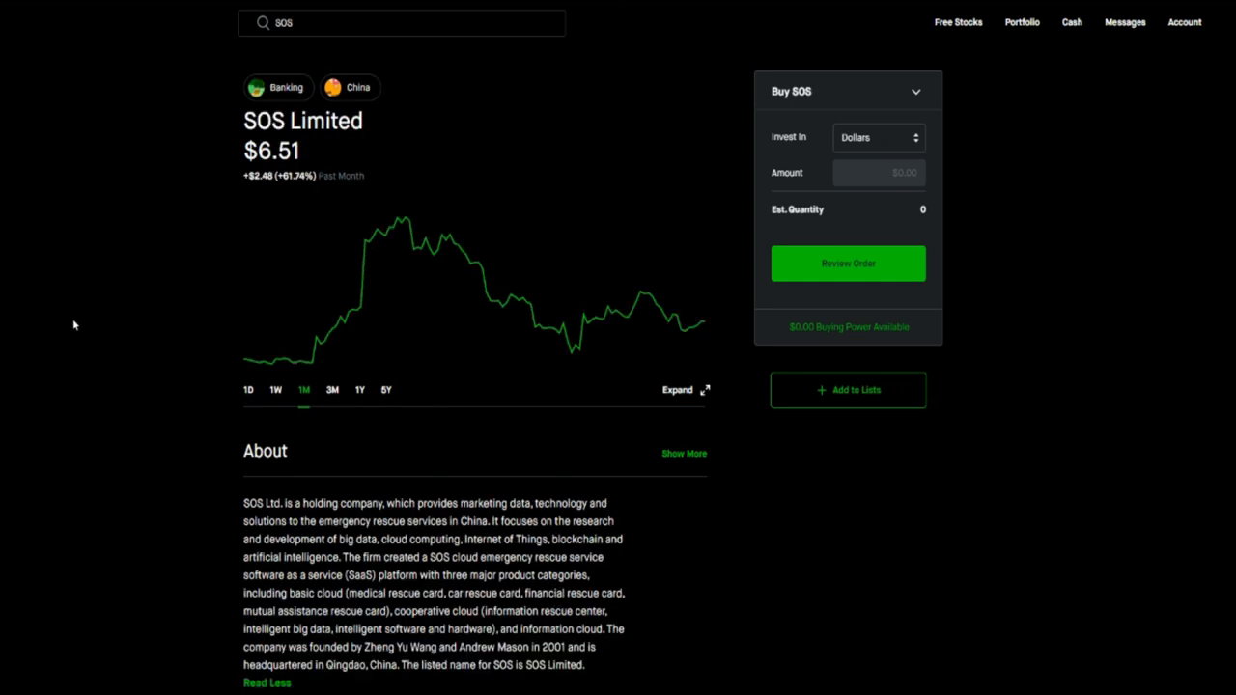
pyautogui.moveTo(85, 396)
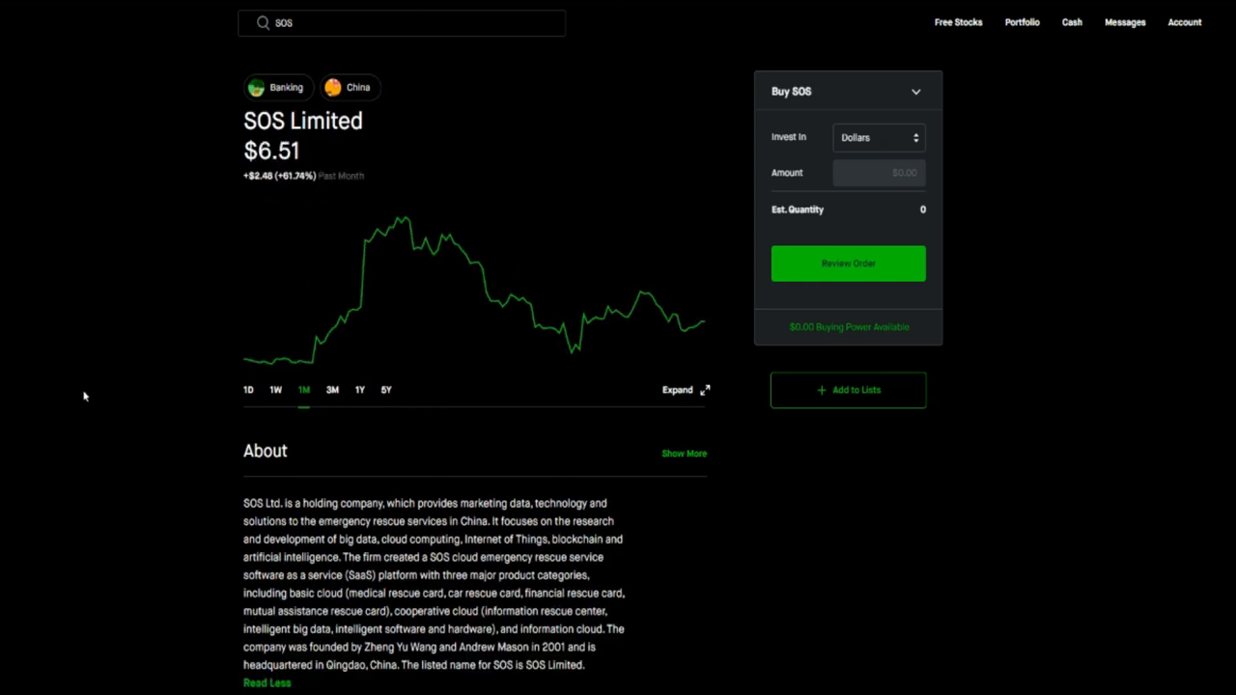
pyautogui.moveTo(172, 429)
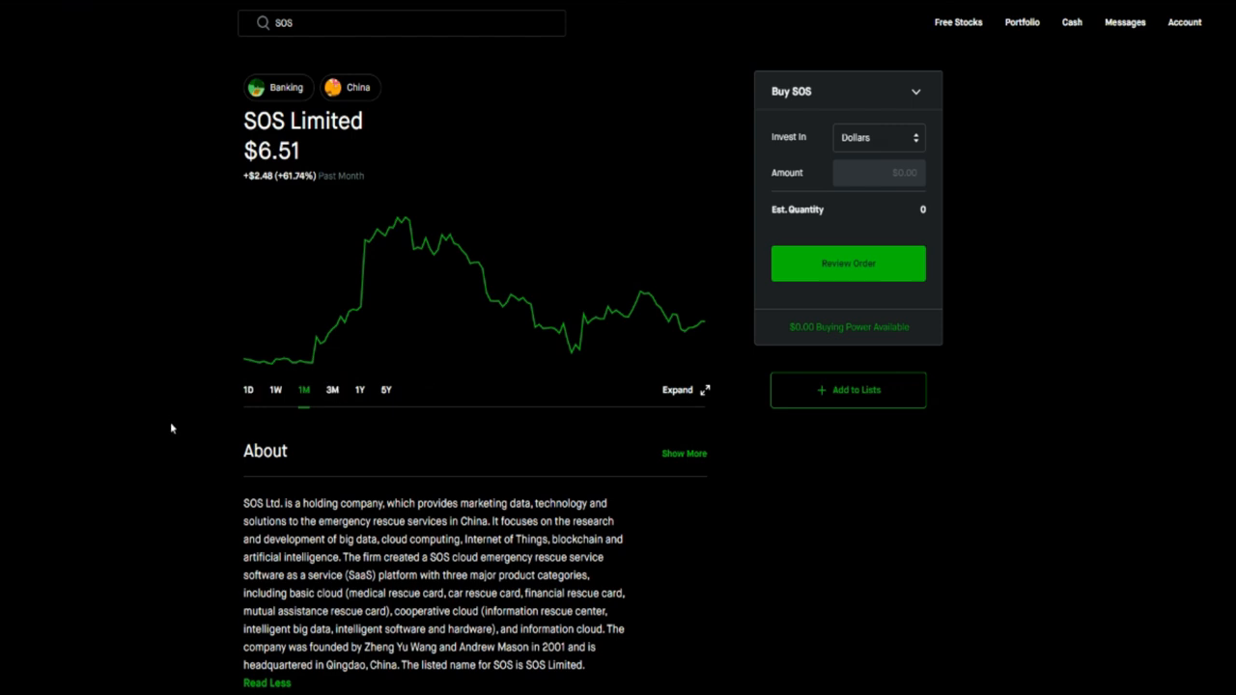
pyautogui.moveTo(320, 402)
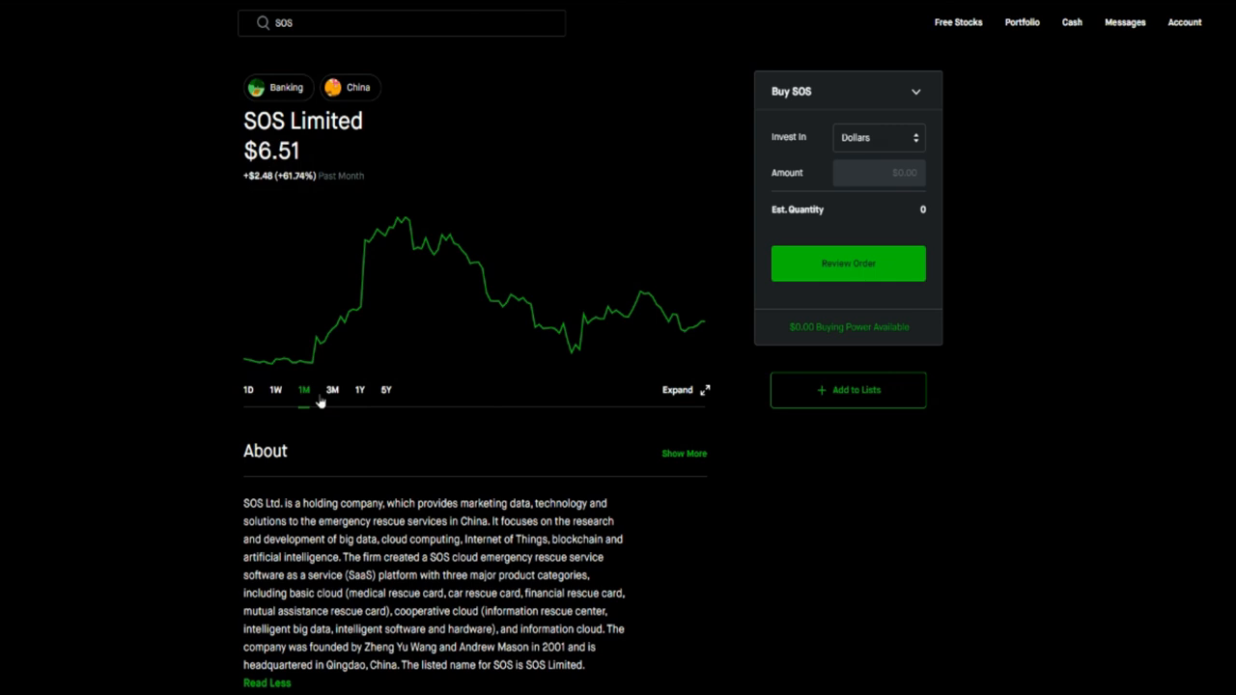
pyautogui.moveTo(399, 225)
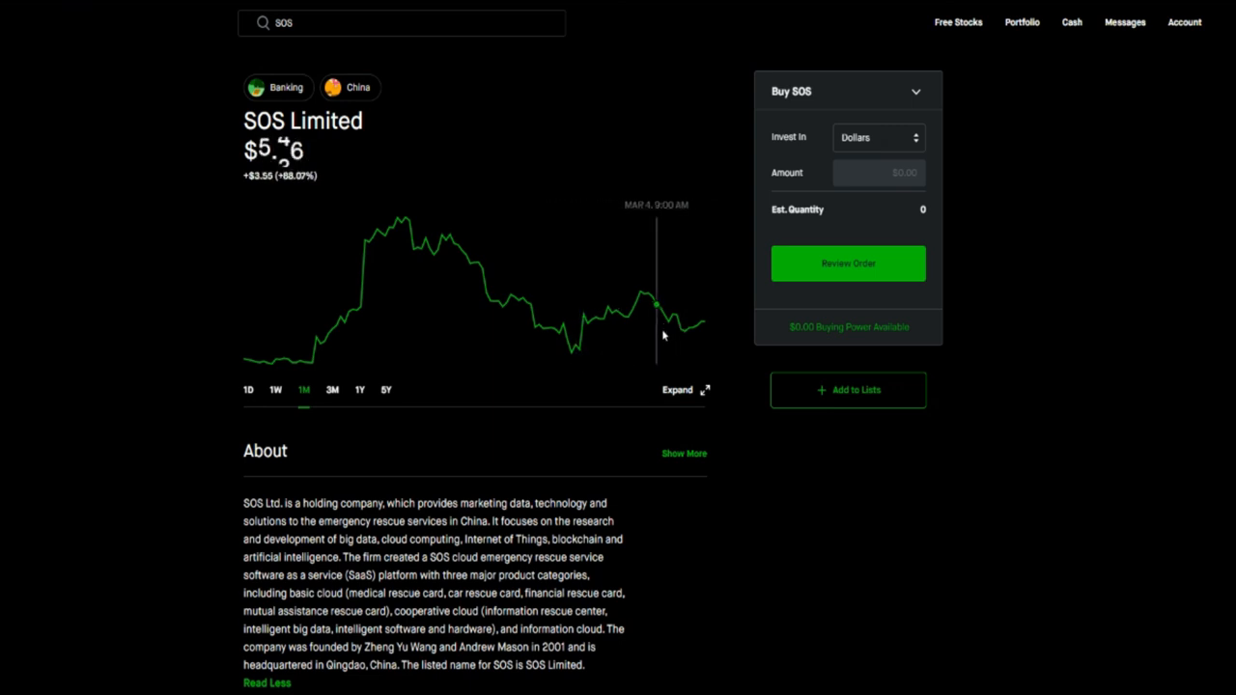
pyautogui.moveTo(24, 485)
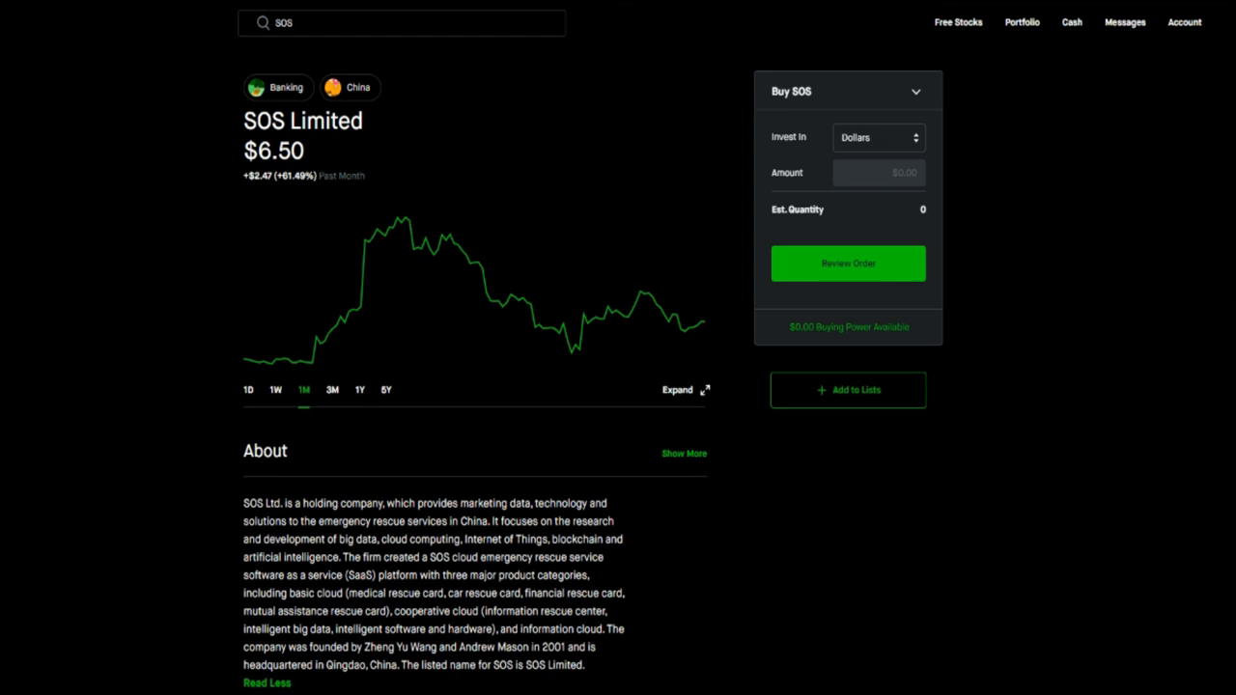
pyautogui.moveTo(151, 431)
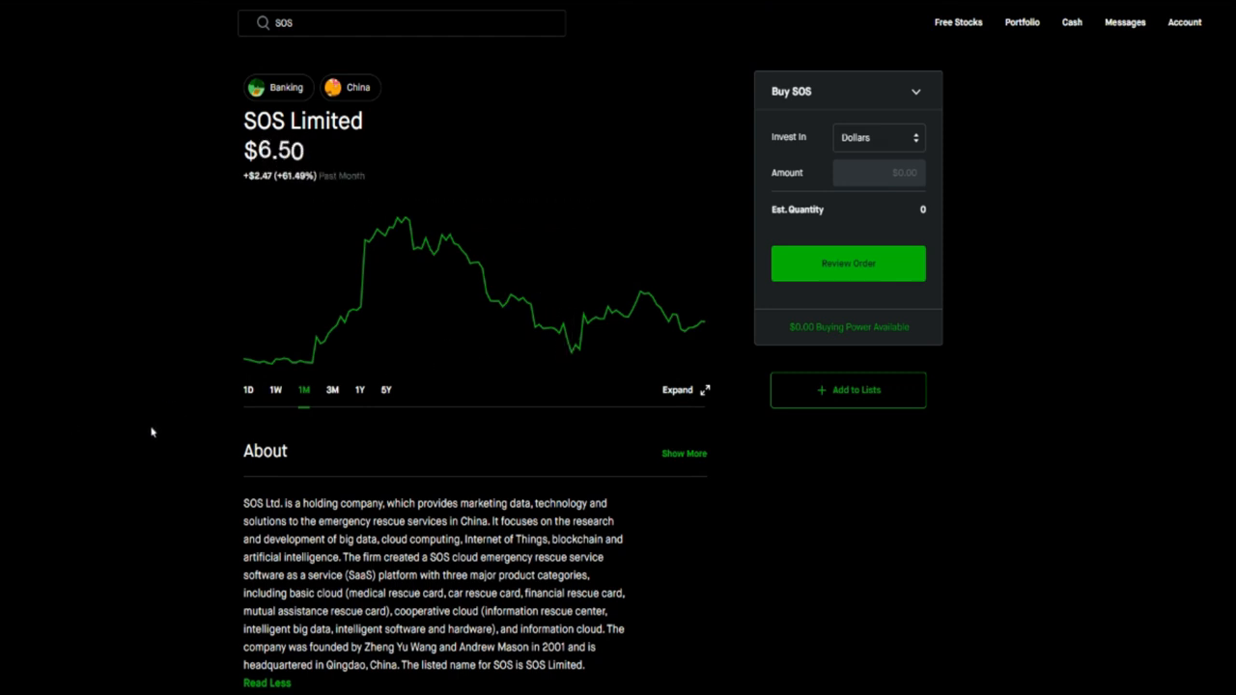
pyautogui.moveTo(14, 482)
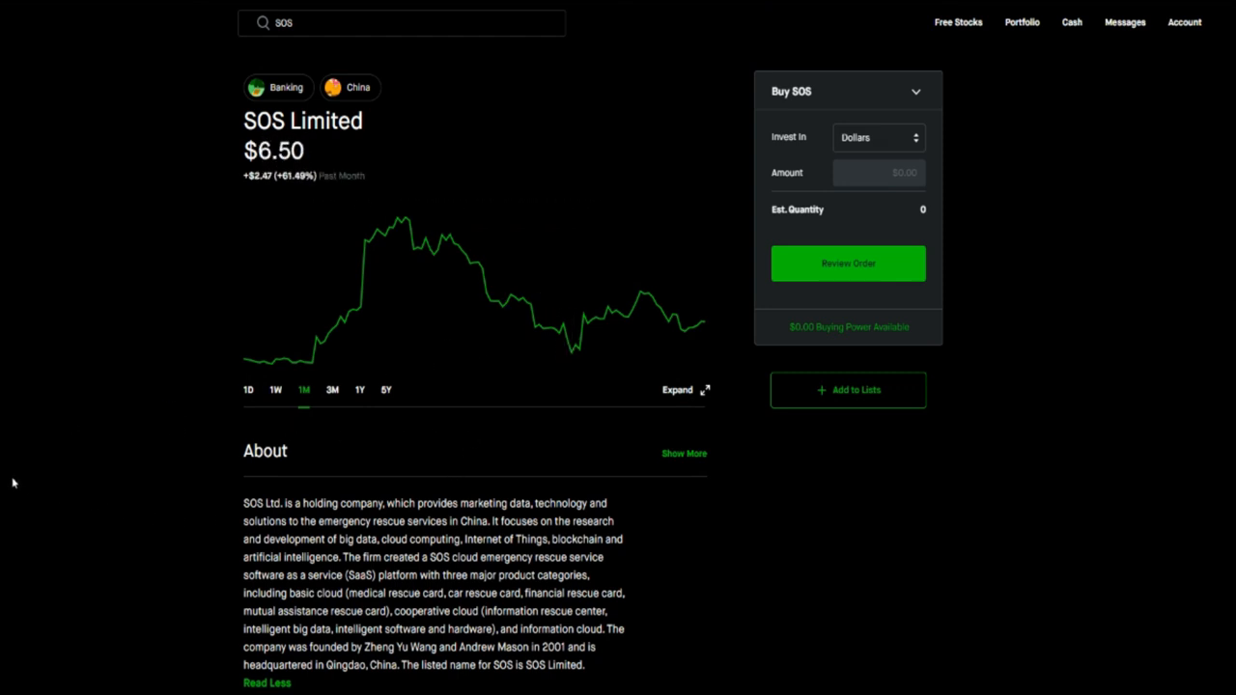
pyautogui.moveTo(31, 396)
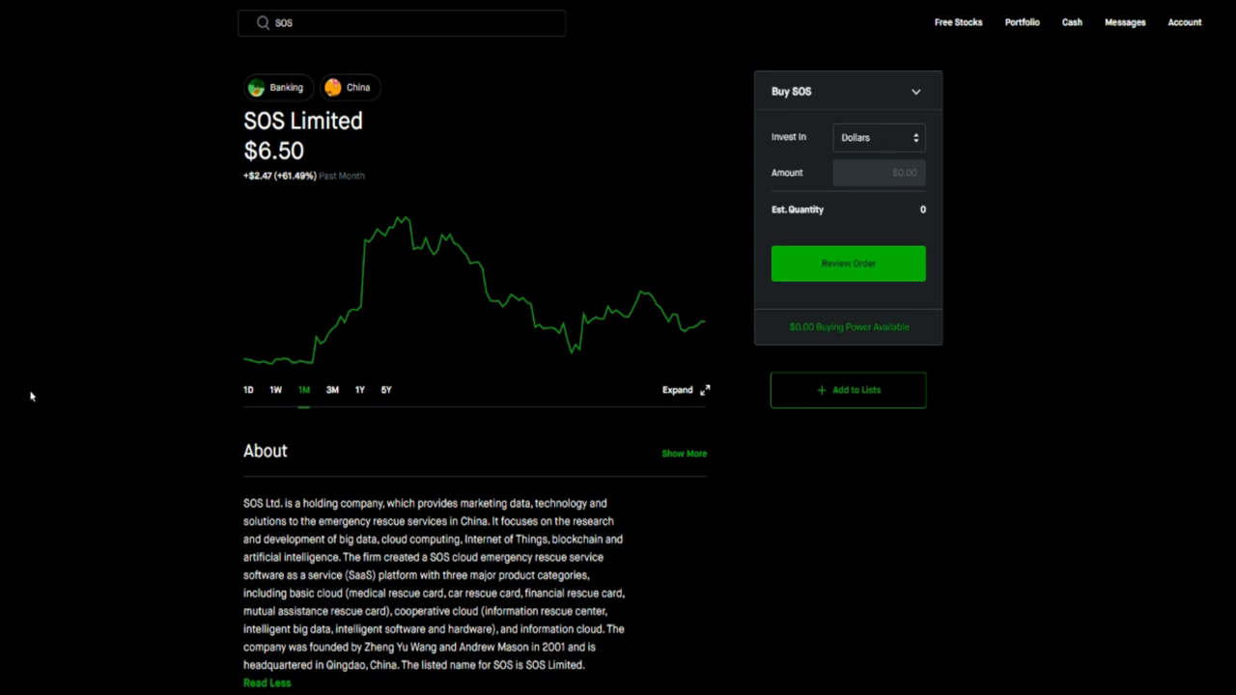
pyautogui.moveTo(210, 262)
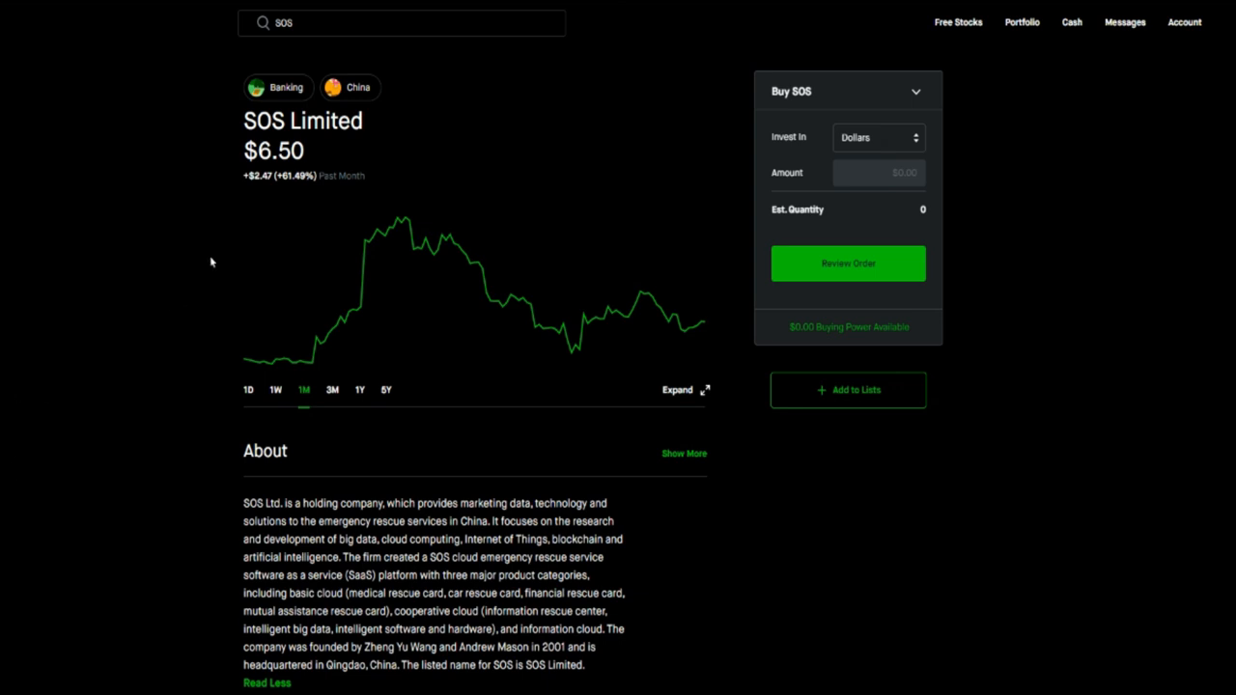
pyautogui.moveTo(294, 362)
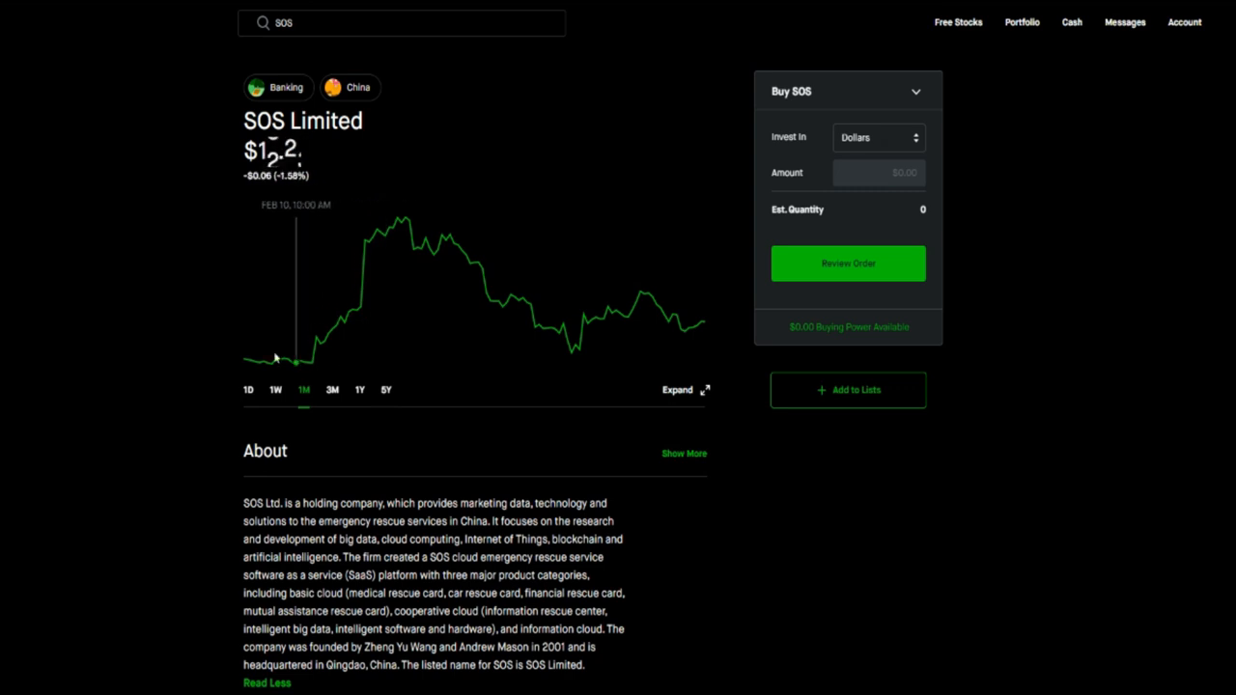
# Scroll down through SOS Limited's About section and stats, then back up.
pyautogui.scroll(-3)
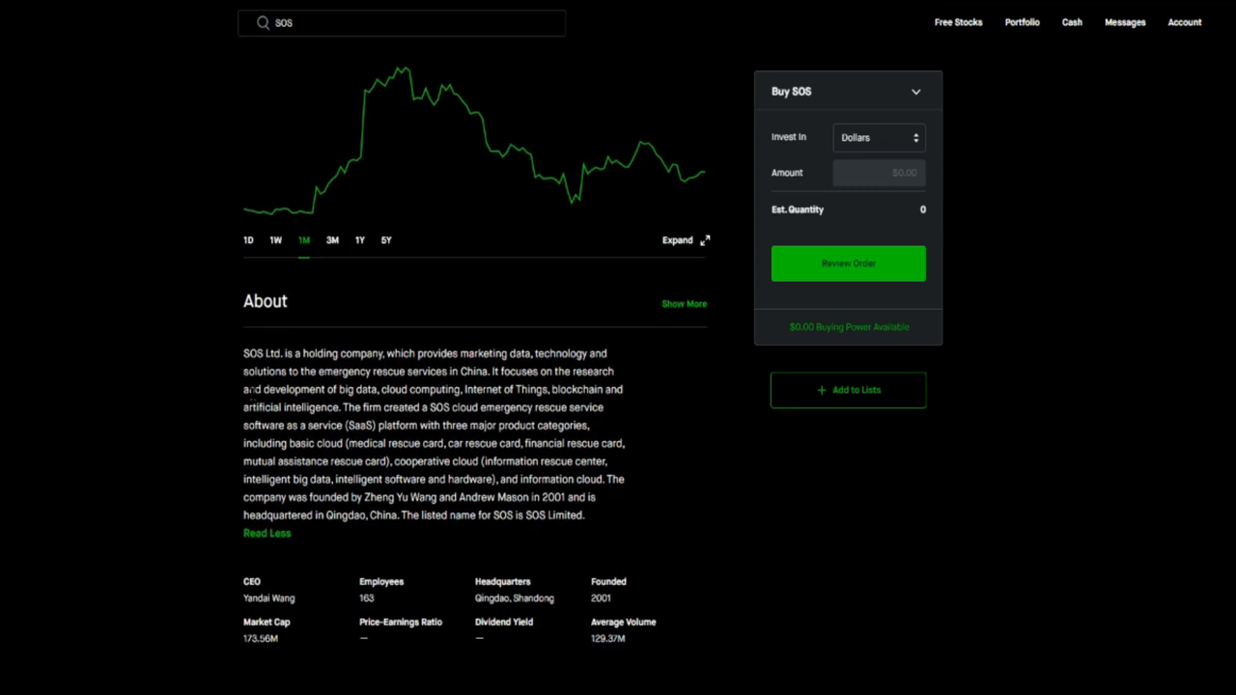
pyautogui.scroll(3)
pyautogui.write('MARA')
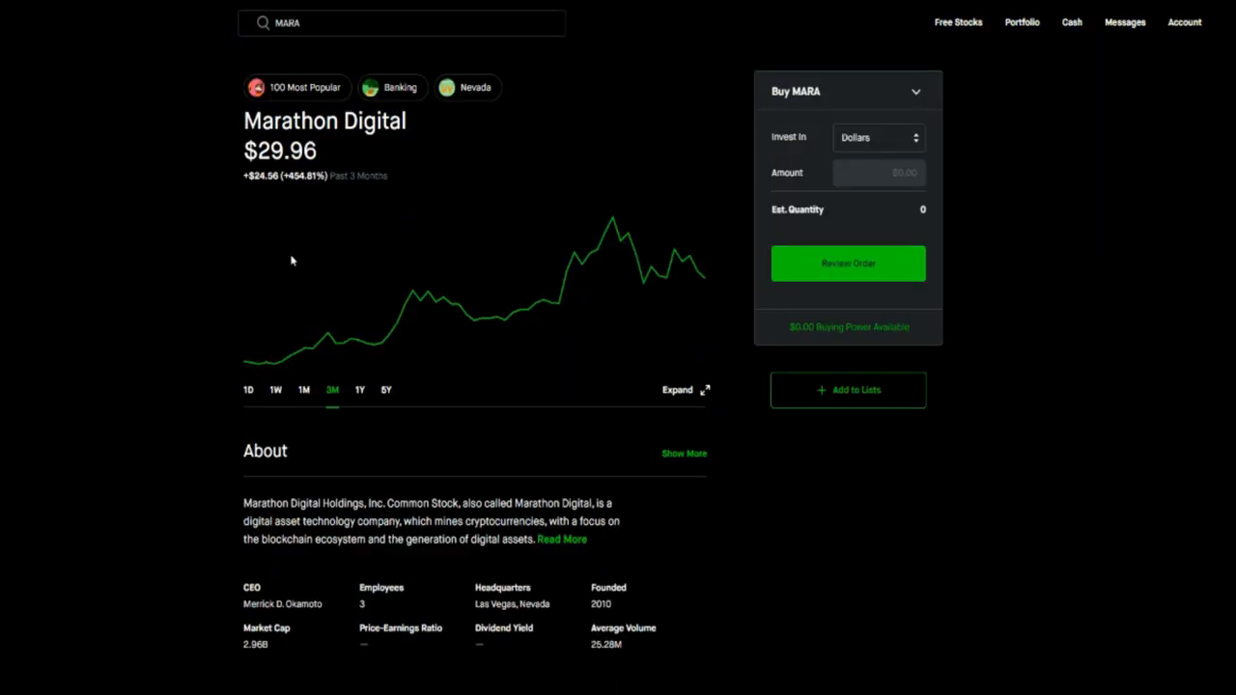
pyautogui.moveTo(292, 261)
pyautogui.write('SOS')
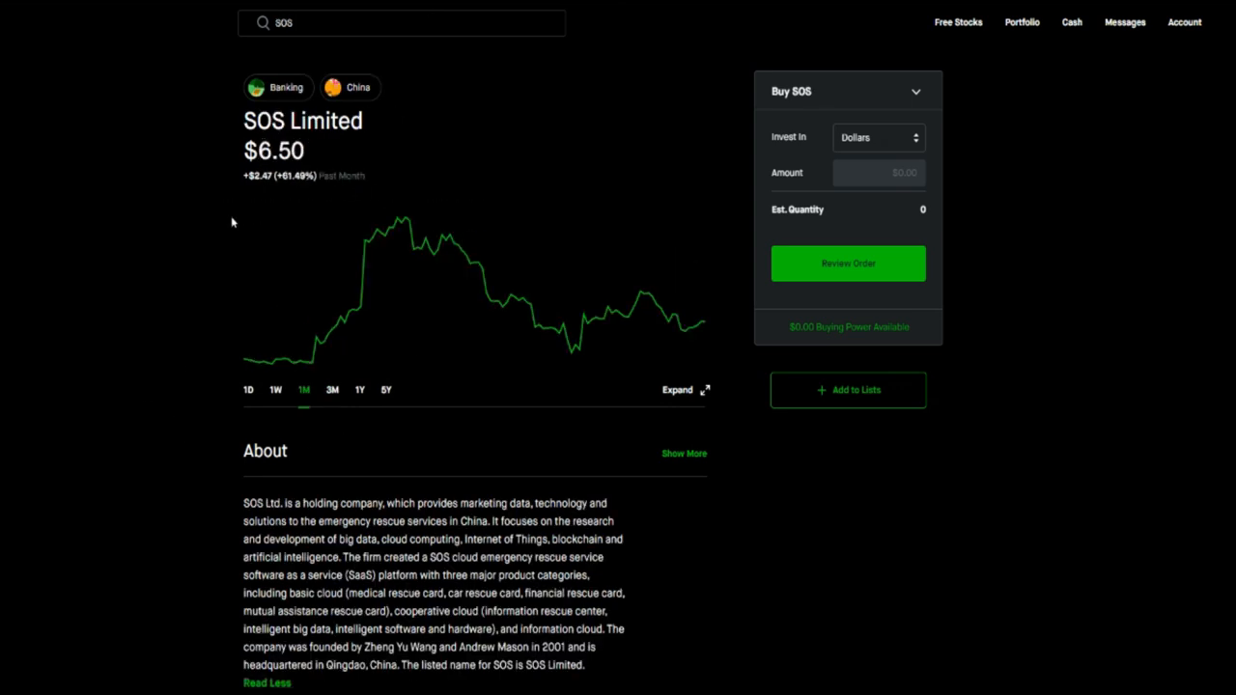
pyautogui.moveTo(149, 427)
pyautogui.write('CAN')
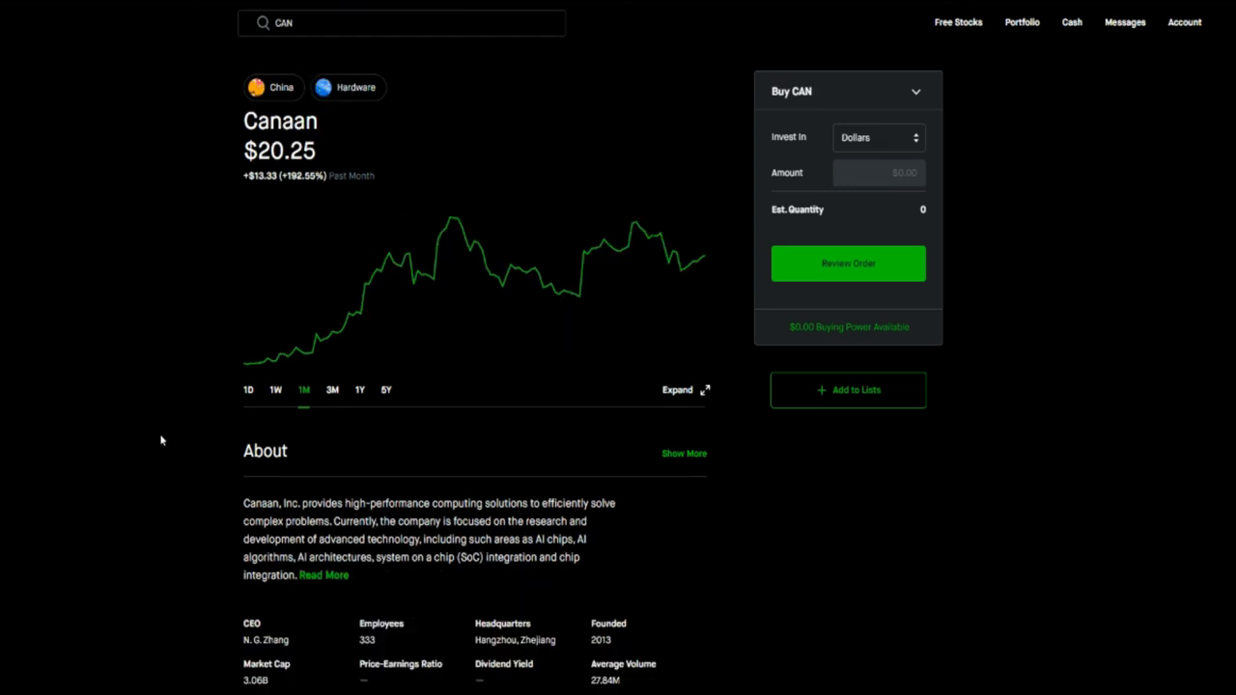
# Search BTC to return to the Bitcoin page.
pyautogui.write('BTC')
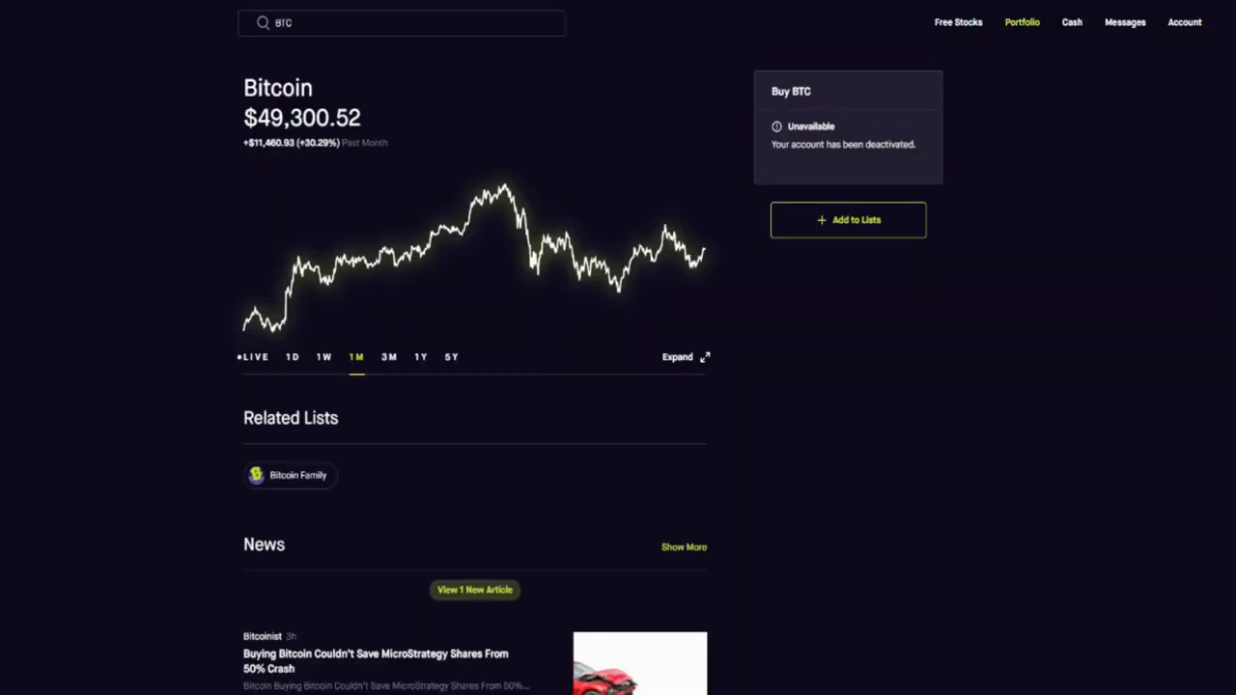